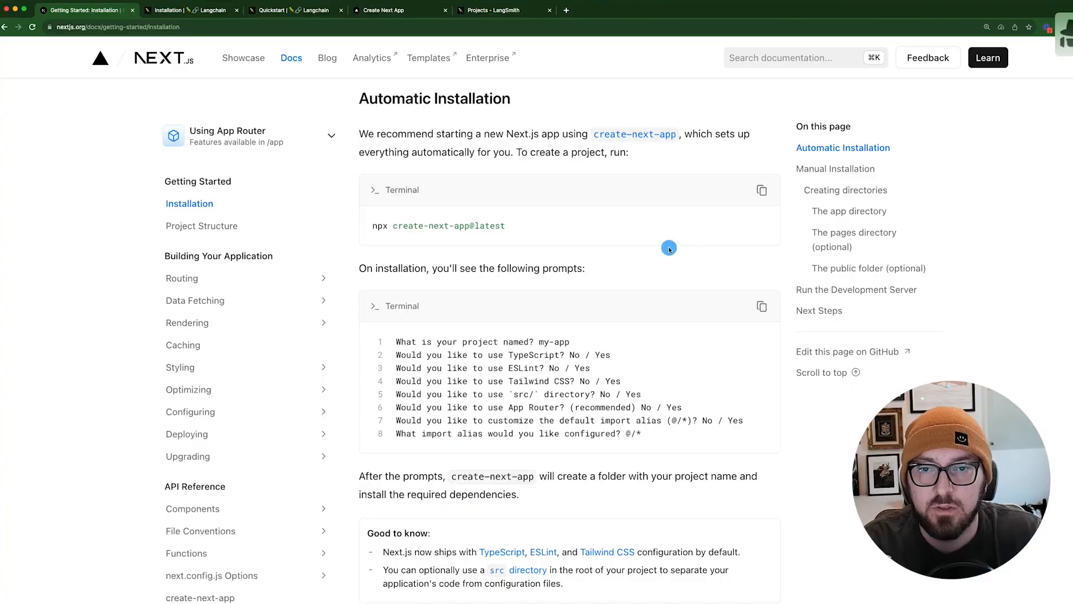
{"action": "mouse_move", "coordinate": [554, 181]}
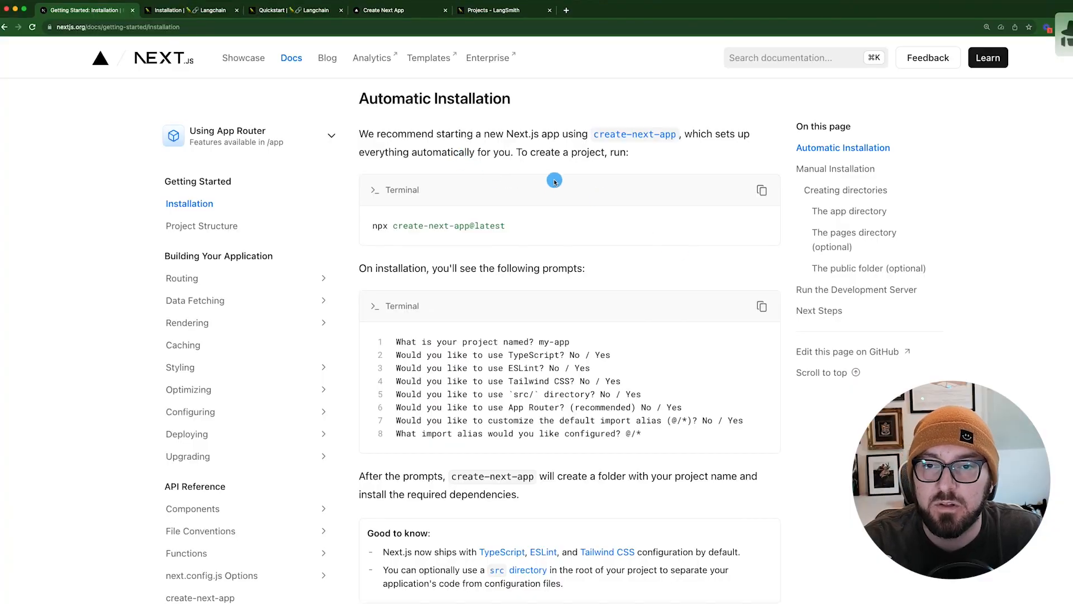
{"action": "mouse_move", "coordinate": [520, 245]}
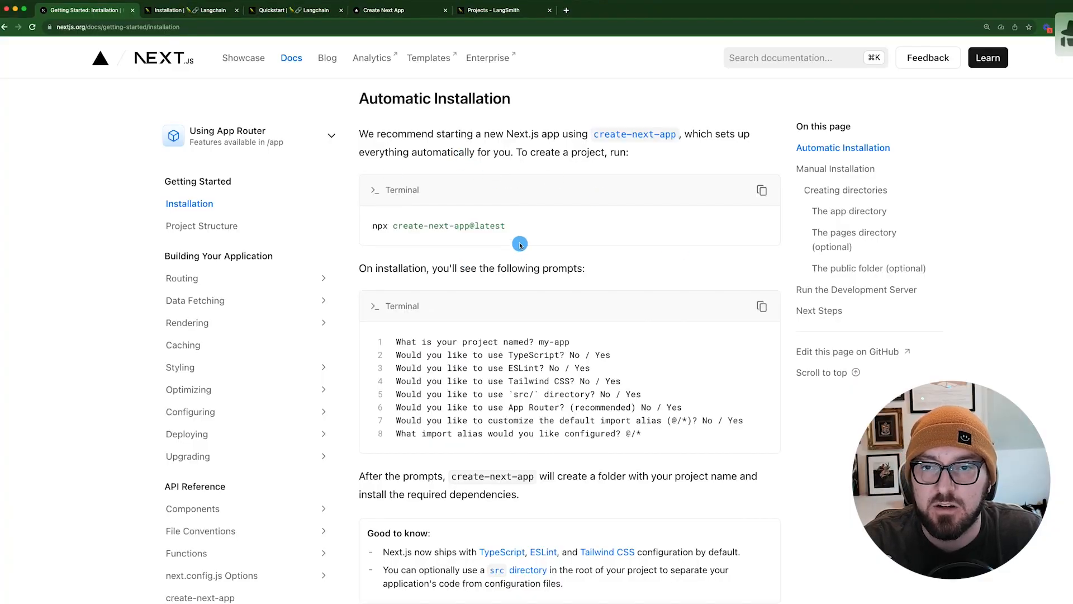
{"action": "mouse_move", "coordinate": [526, 199]}
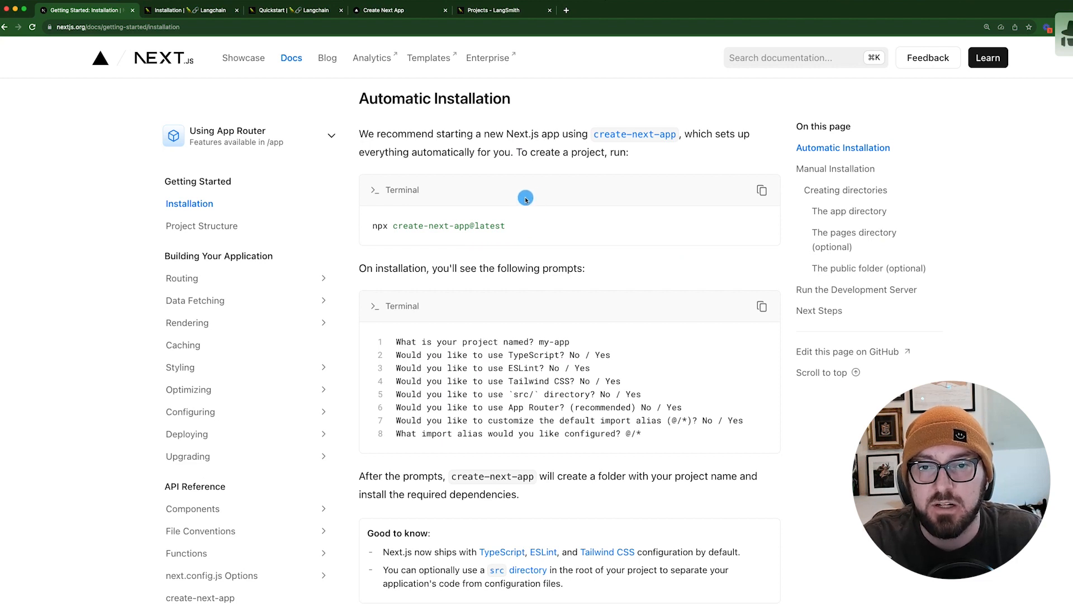
{"action": "mouse_move", "coordinate": [530, 214]}
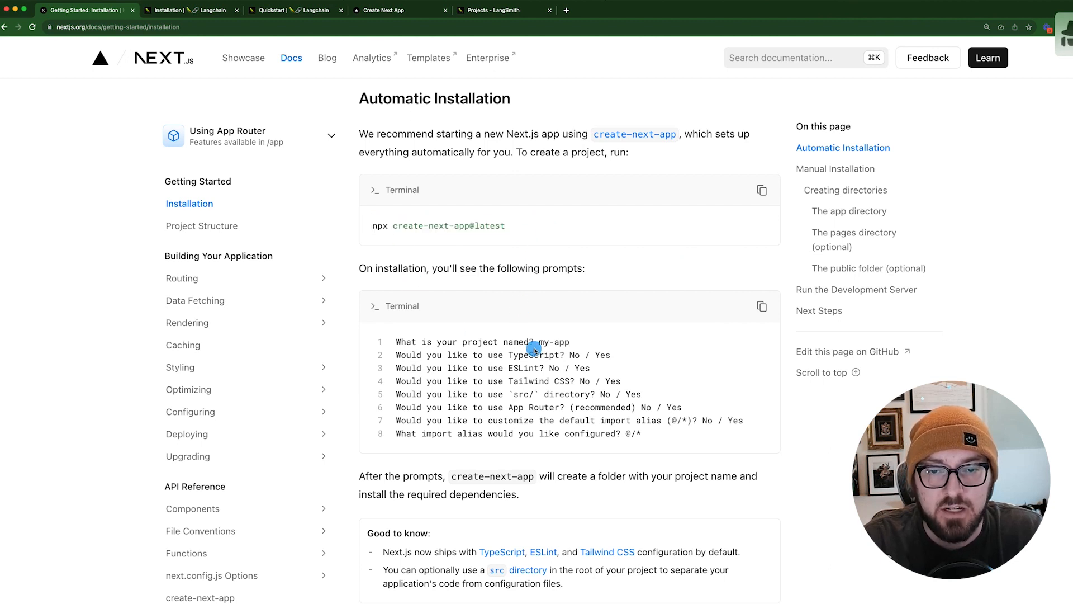
{"action": "mouse_move", "coordinate": [459, 345]}
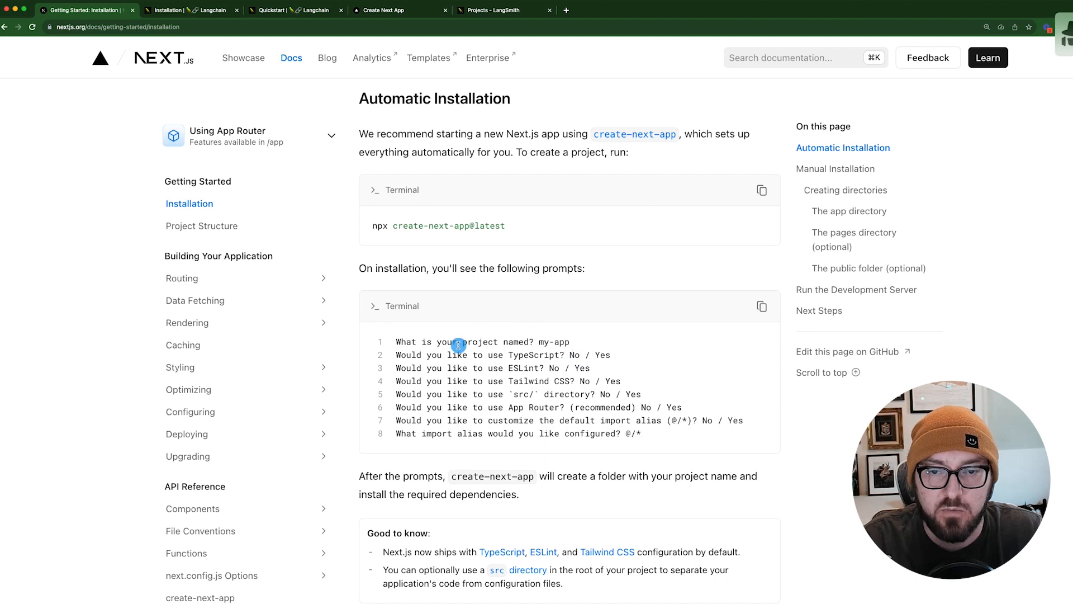
{"action": "mouse_move", "coordinate": [547, 367]}
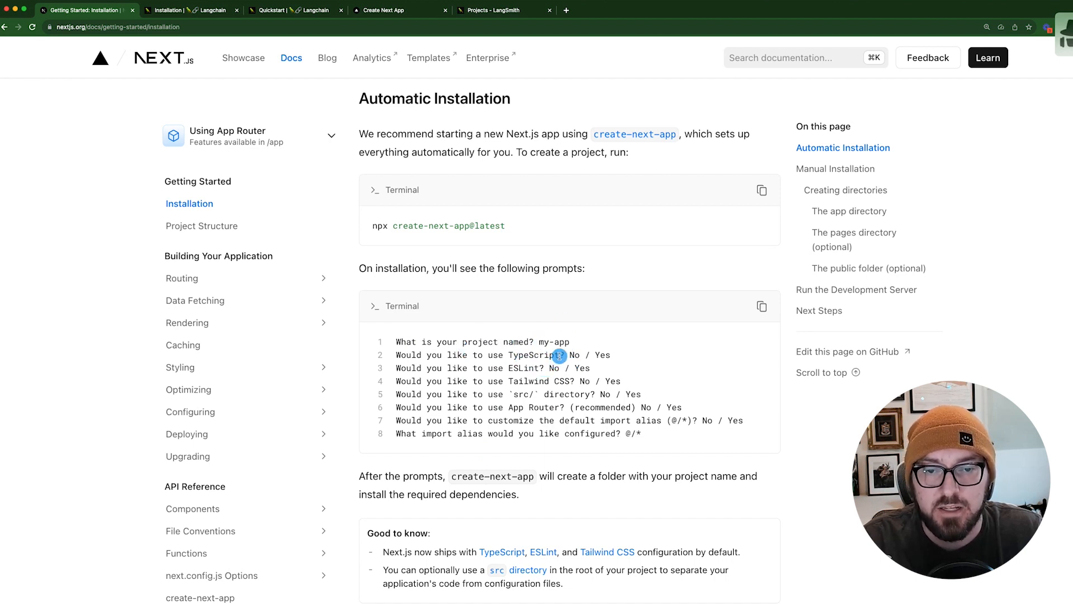
Step: Bring up the LangChain JS installation guide and reach its Vercel / Next.js import example
{"action": "double_click", "coordinate": [532, 355]}
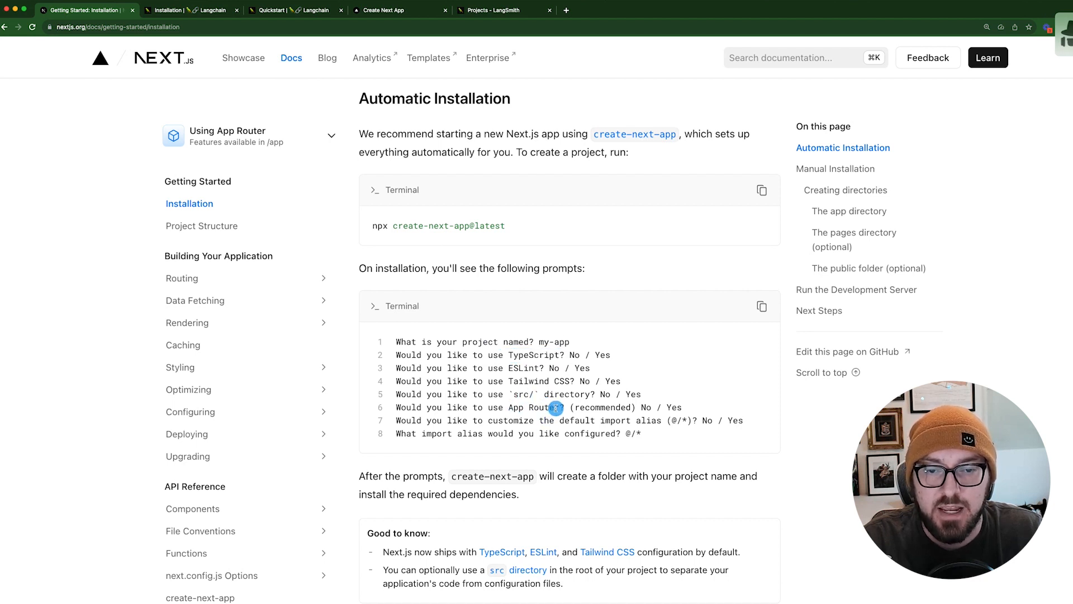
{"action": "double_click", "coordinate": [533, 407]}
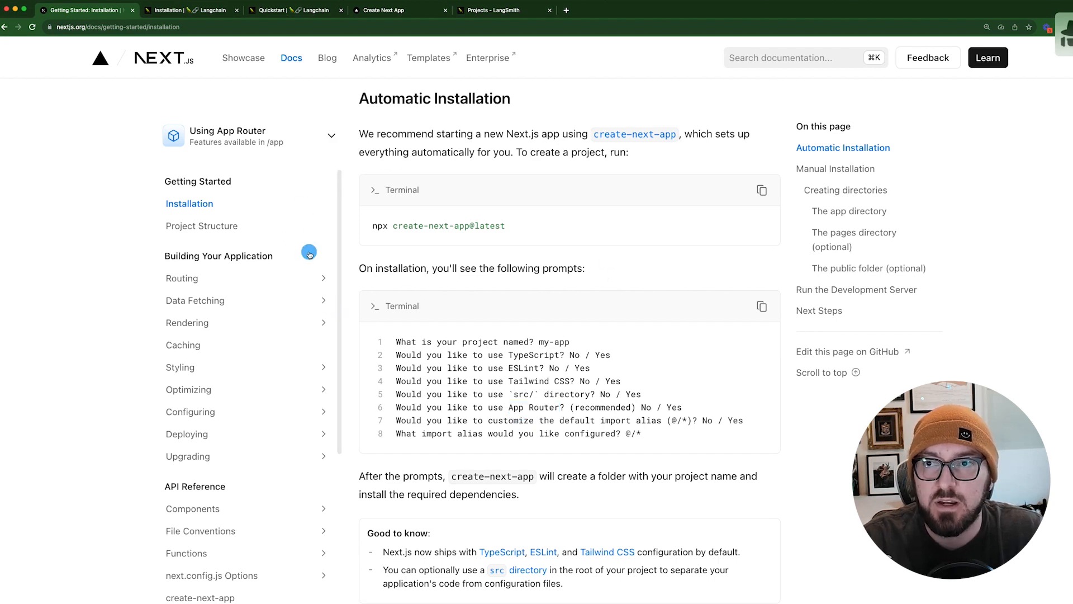
{"action": "mouse_move", "coordinate": [226, 57]}
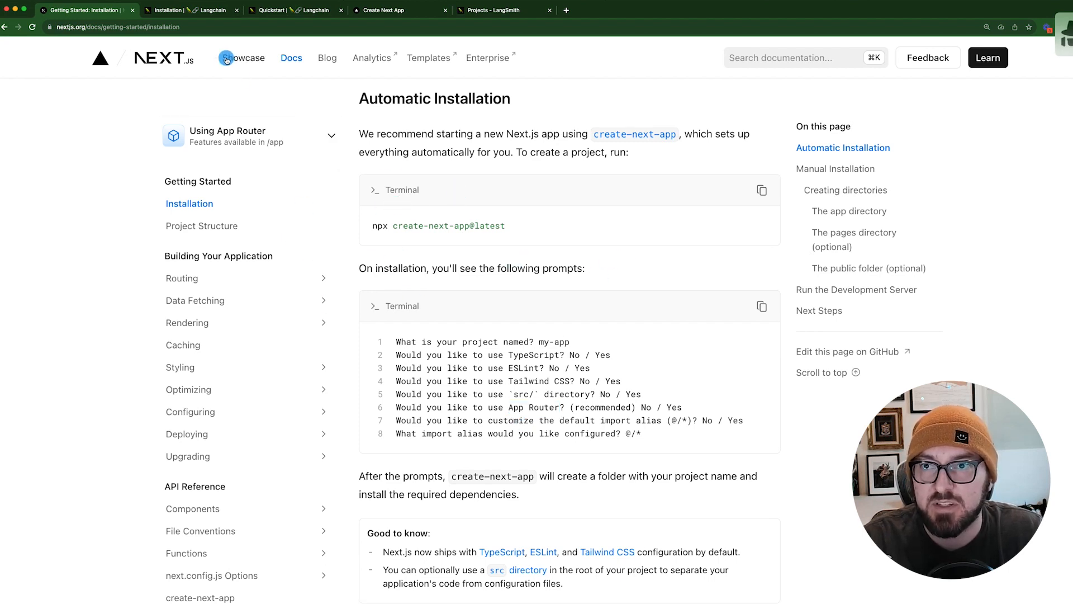
{"action": "left_click", "coordinate": [185, 10]}
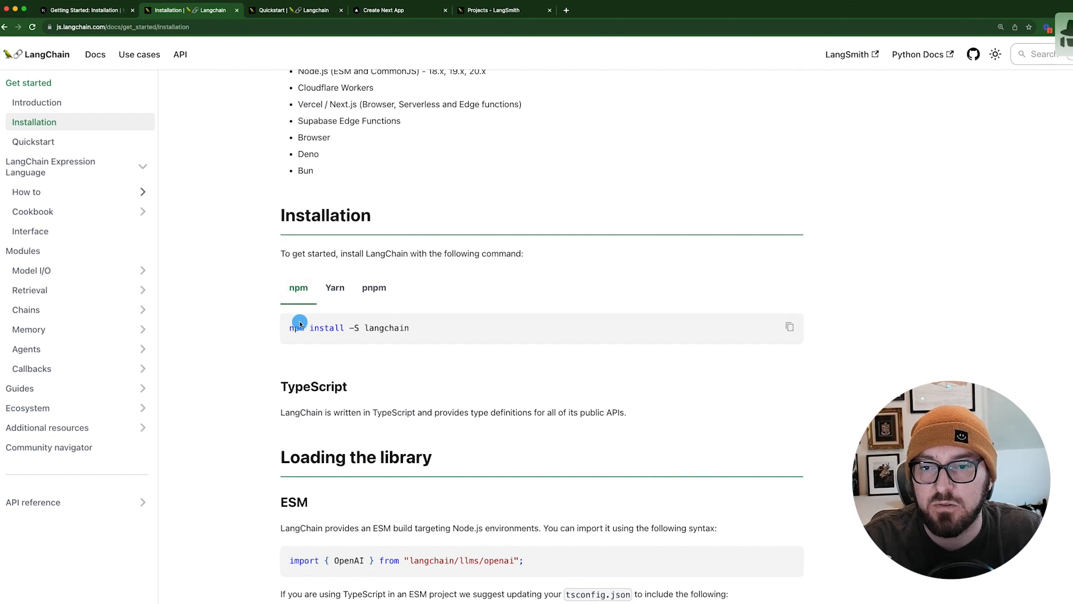
{"action": "mouse_move", "coordinate": [427, 329]}
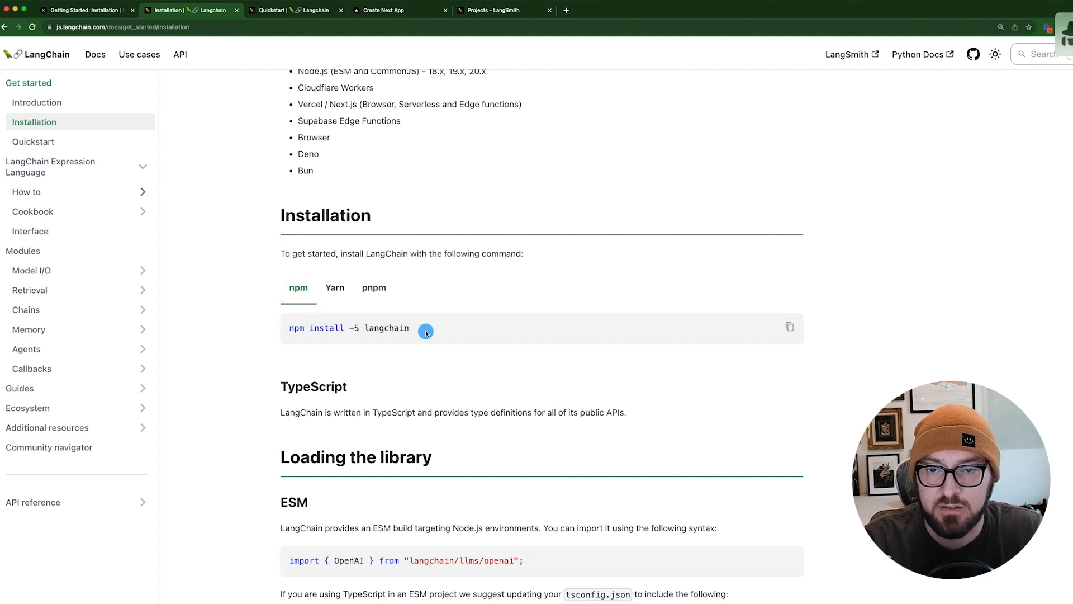
{"action": "scroll", "scroll_direction": "down", "scroll_amount": 3}
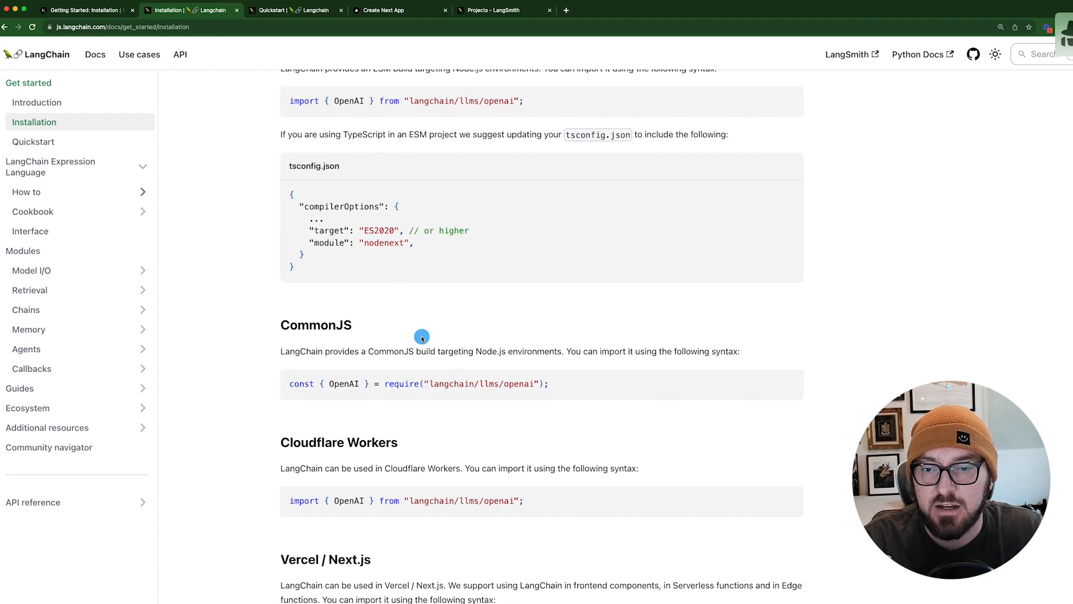
{"action": "scroll", "scroll_direction": "down", "scroll_amount": 3}
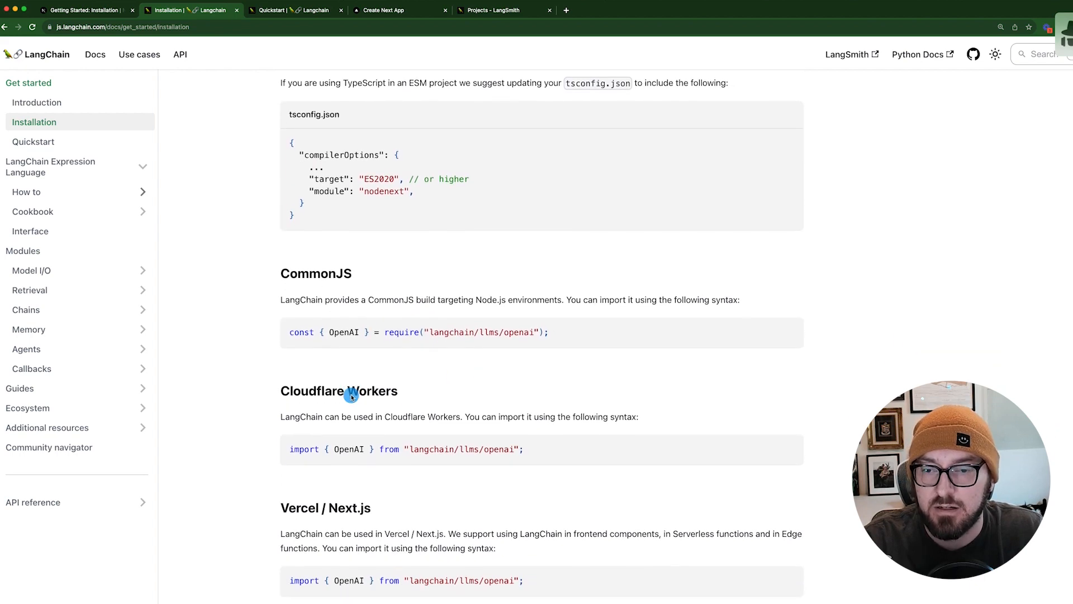
{"action": "scroll", "scroll_direction": "down", "scroll_amount": 3}
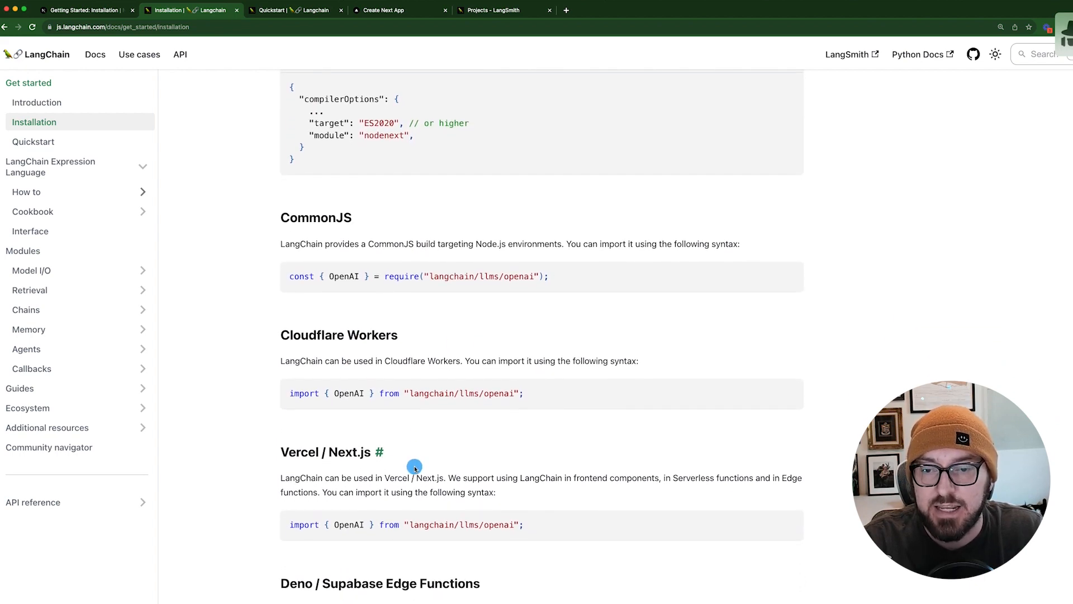
{"action": "scroll", "scroll_direction": "down", "scroll_amount": 3}
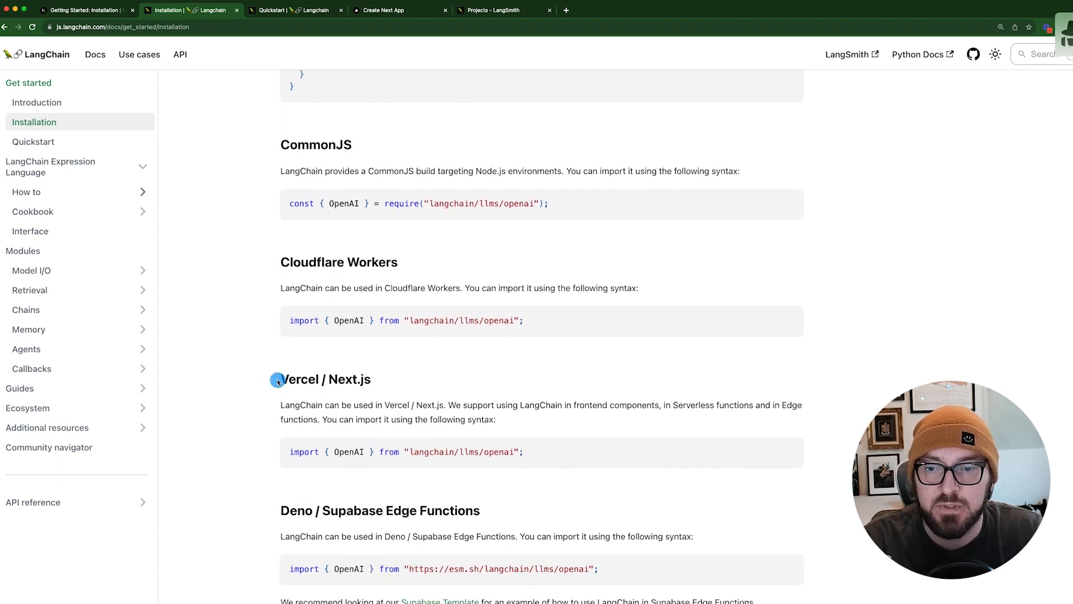
{"action": "mouse_move", "coordinate": [475, 432]}
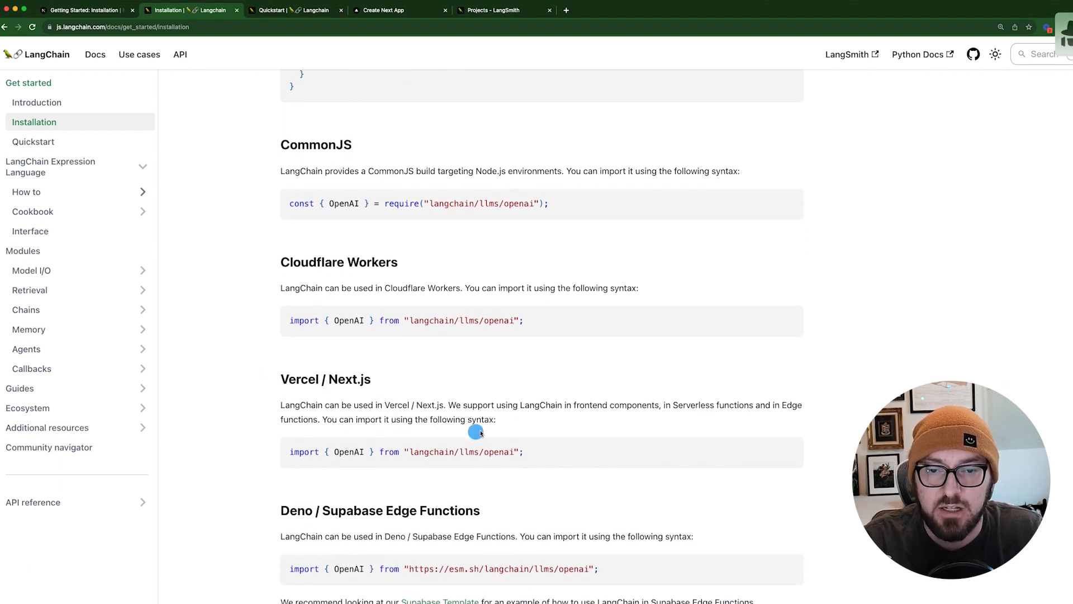
{"action": "mouse_move", "coordinate": [559, 410]}
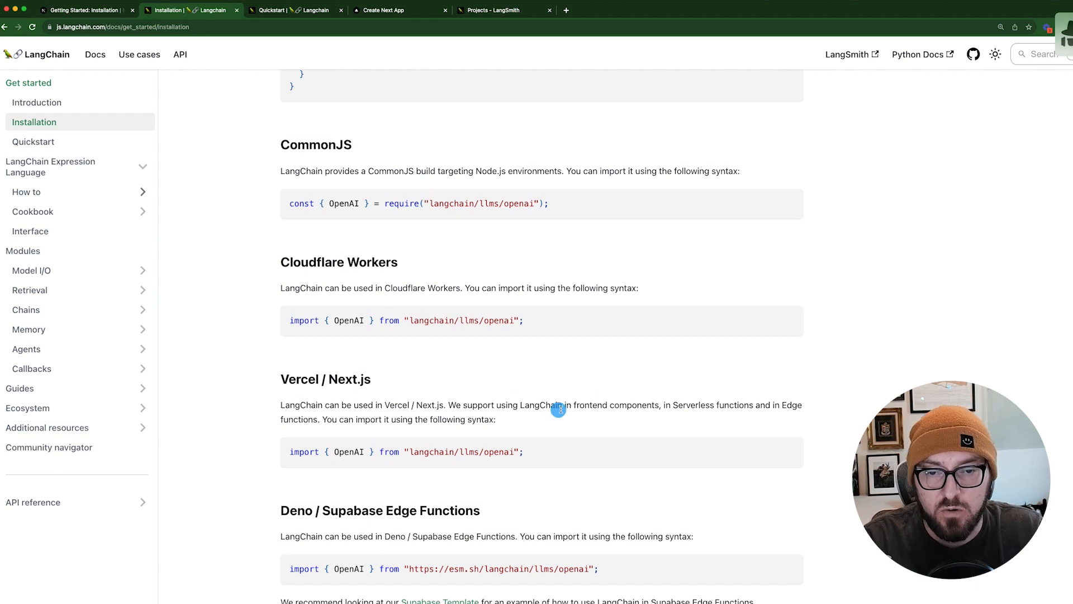
{"action": "mouse_move", "coordinate": [469, 456]}
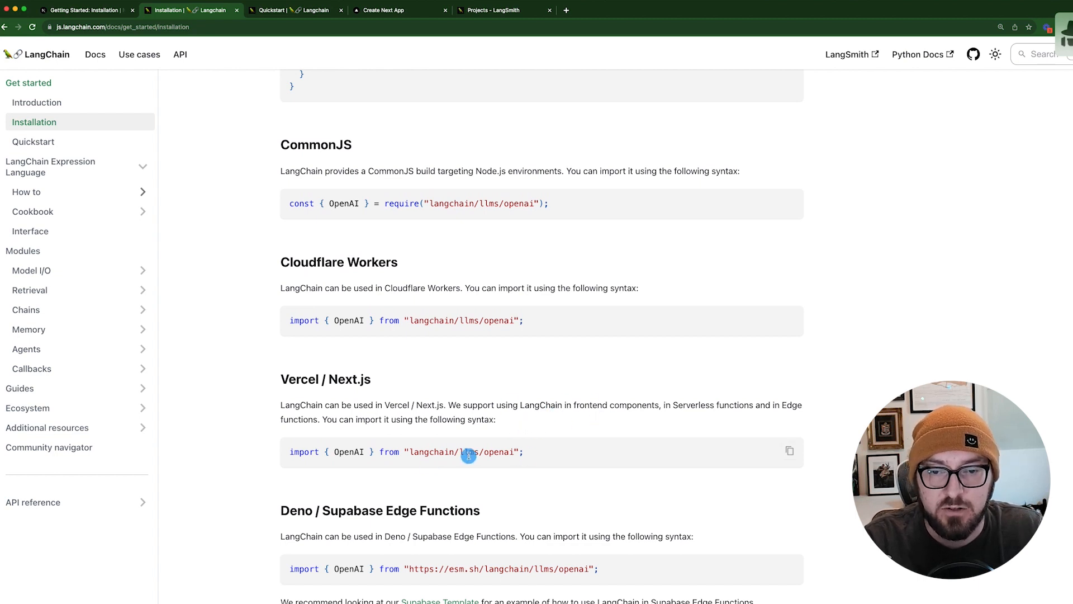
{"action": "mouse_move", "coordinate": [672, 405]}
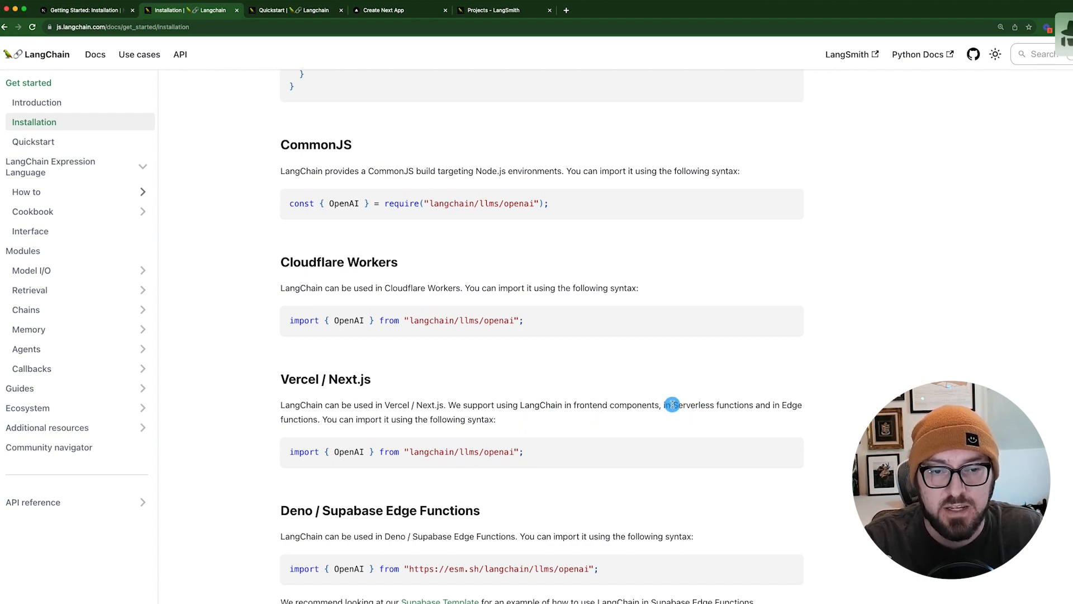
{"action": "mouse_move", "coordinate": [782, 404]}
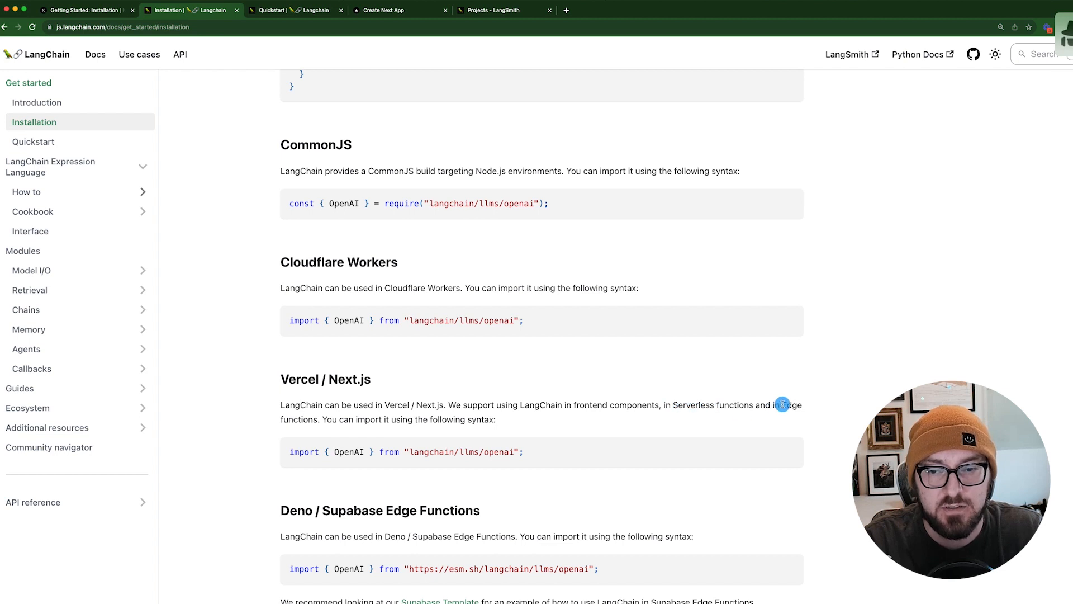
{"action": "mouse_move", "coordinate": [540, 423]}
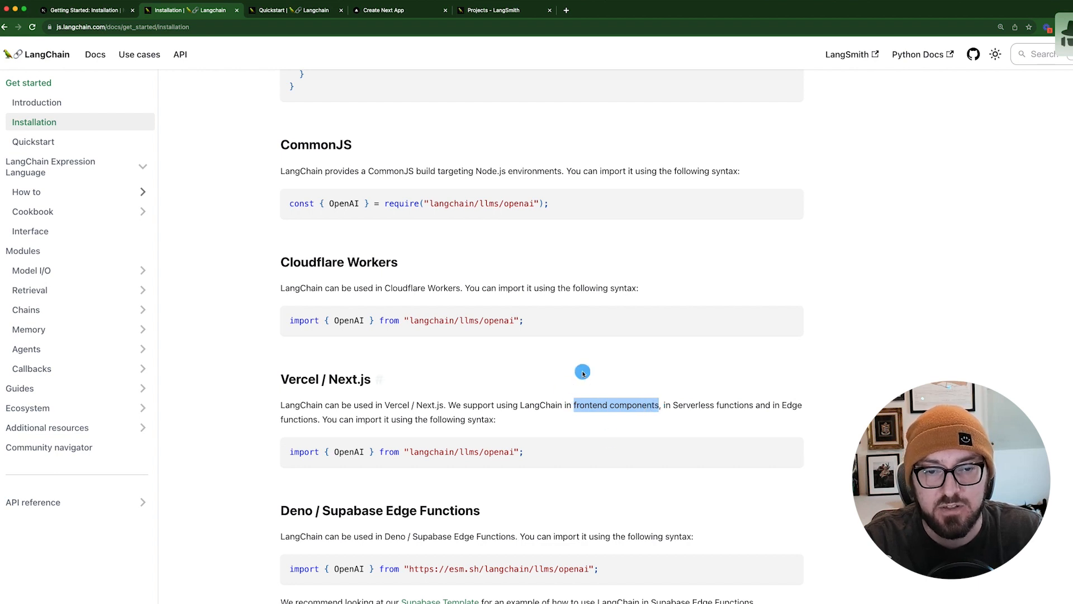
{"action": "mouse_move", "coordinate": [573, 416]}
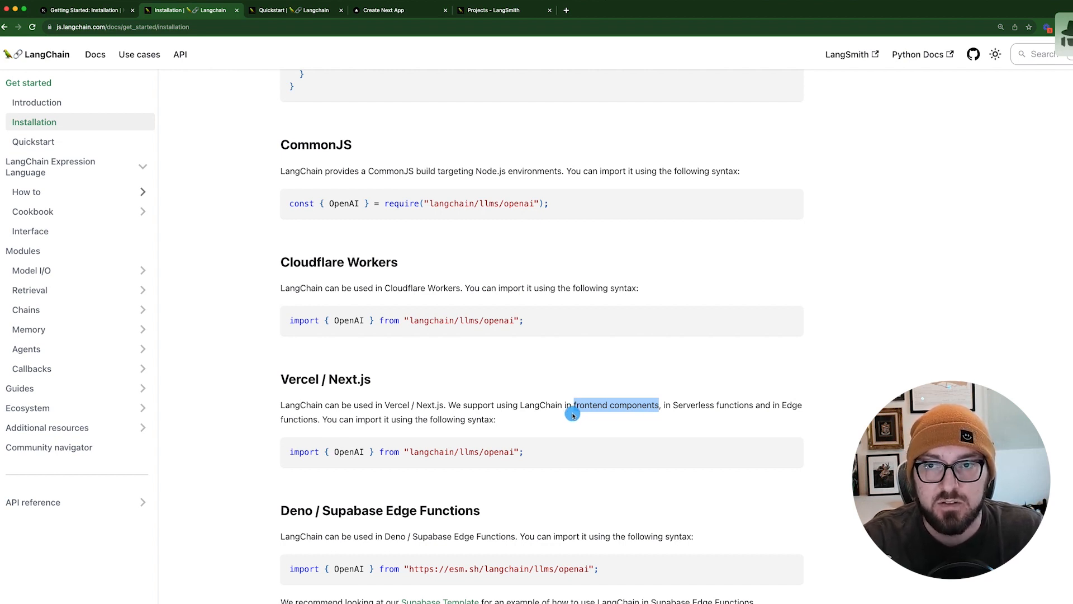
{"action": "mouse_move", "coordinate": [460, 272]}
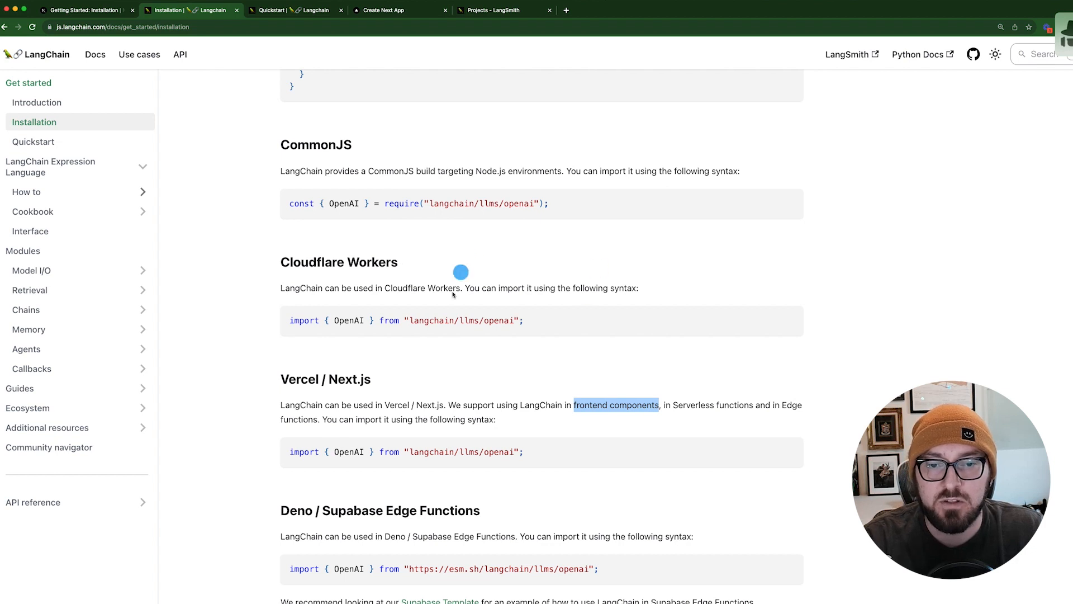
{"action": "mouse_move", "coordinate": [625, 416]}
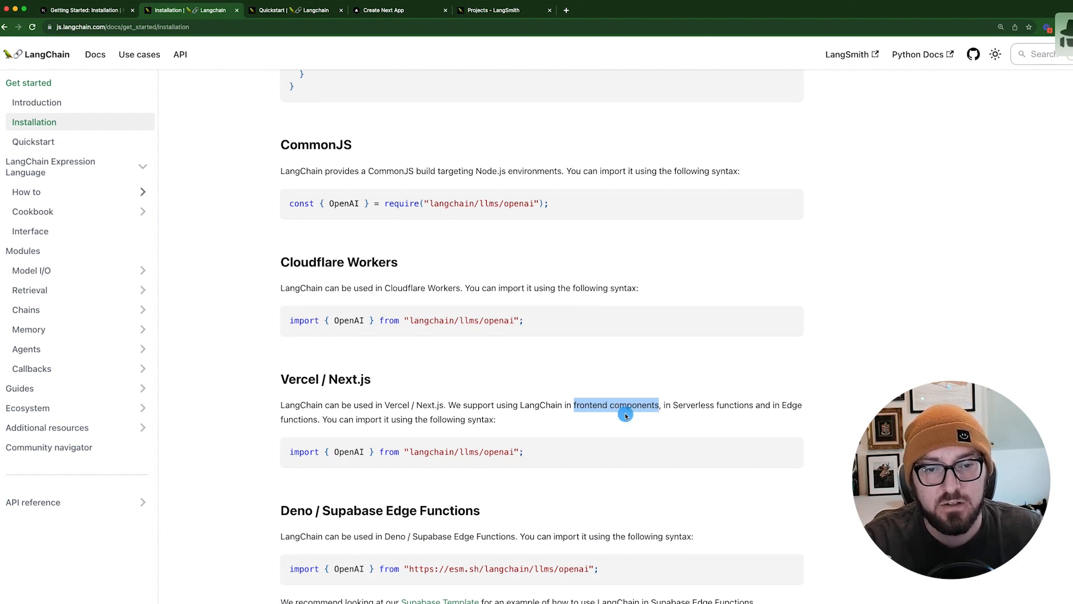
{"action": "mouse_move", "coordinate": [604, 371]}
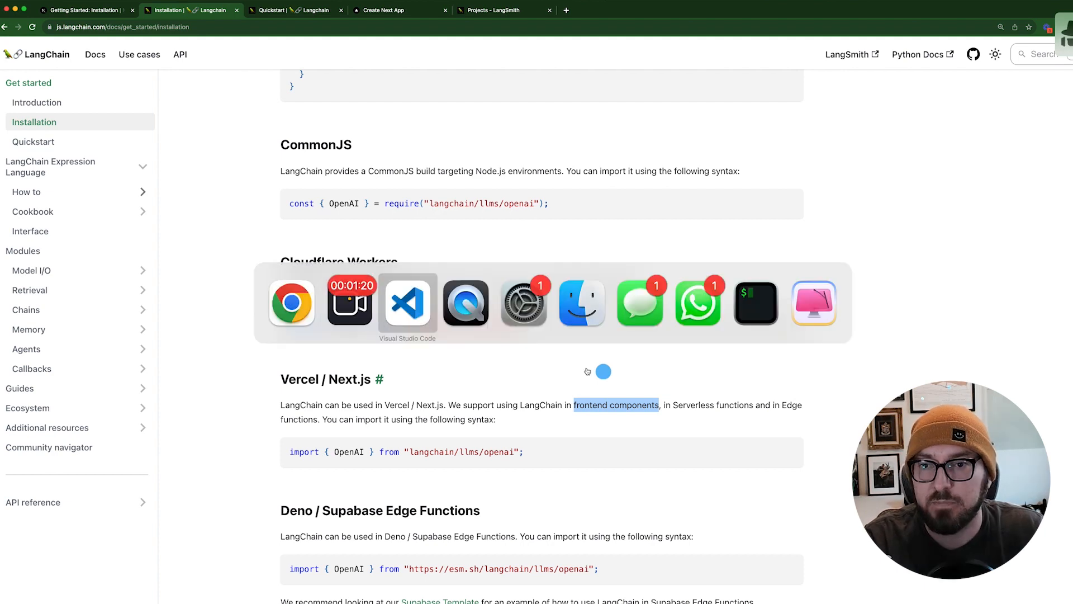
Step: Switch to the code editor to review the page.js starter code
{"action": "left_click", "coordinate": [407, 303]}
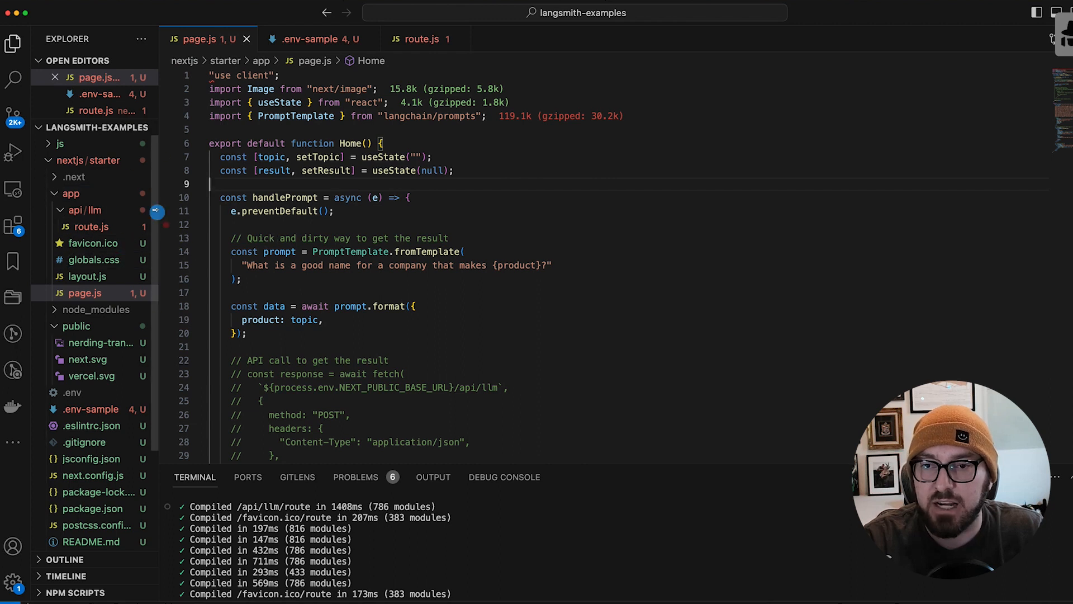
{"action": "mouse_move", "coordinate": [328, 241]}
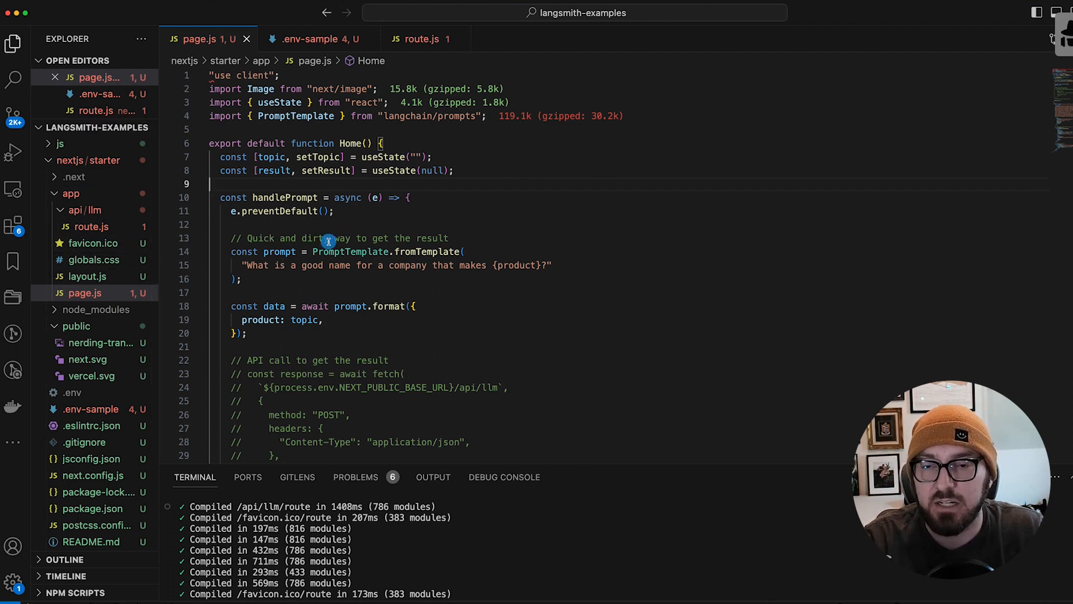
{"action": "mouse_move", "coordinate": [329, 237]}
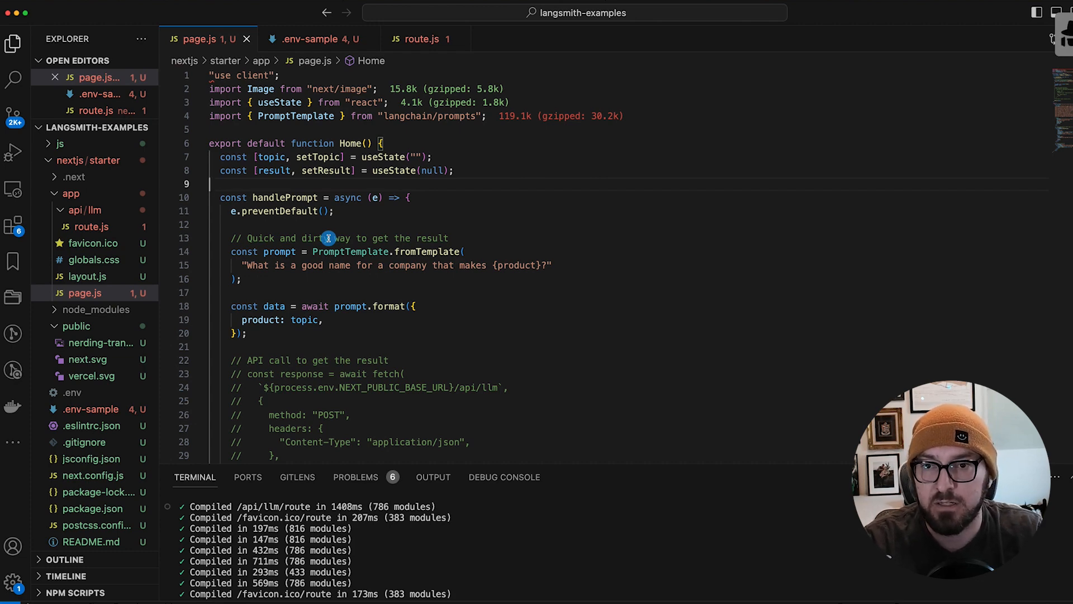
{"action": "mouse_move", "coordinate": [340, 143]}
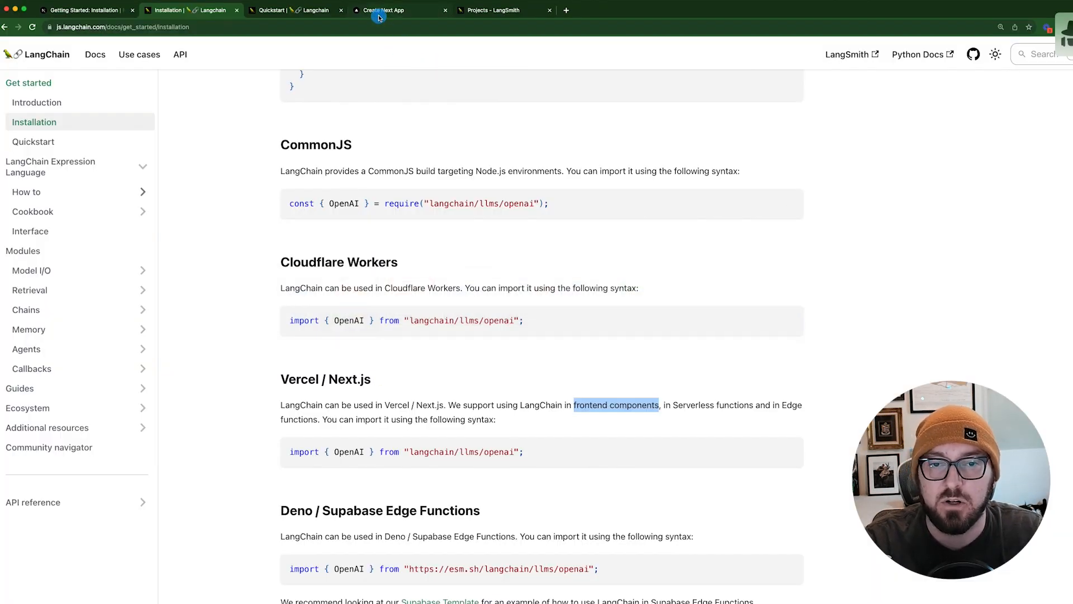
Step: Switch to the Create Next App tab showing the running localhost:3000 app
{"action": "left_click", "coordinate": [382, 10]}
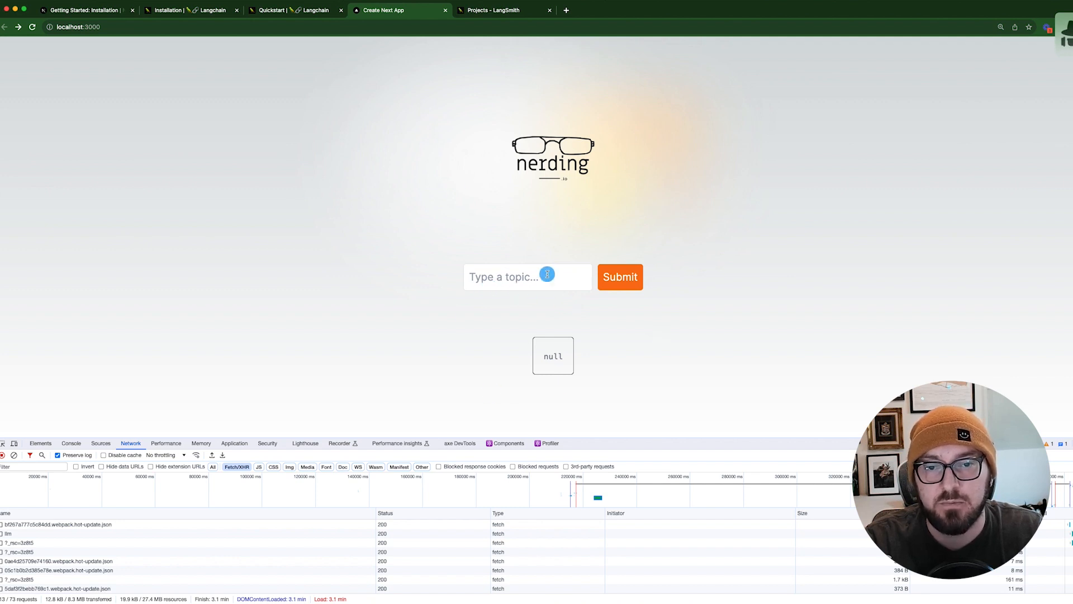
{"action": "mouse_move", "coordinate": [577, 314]}
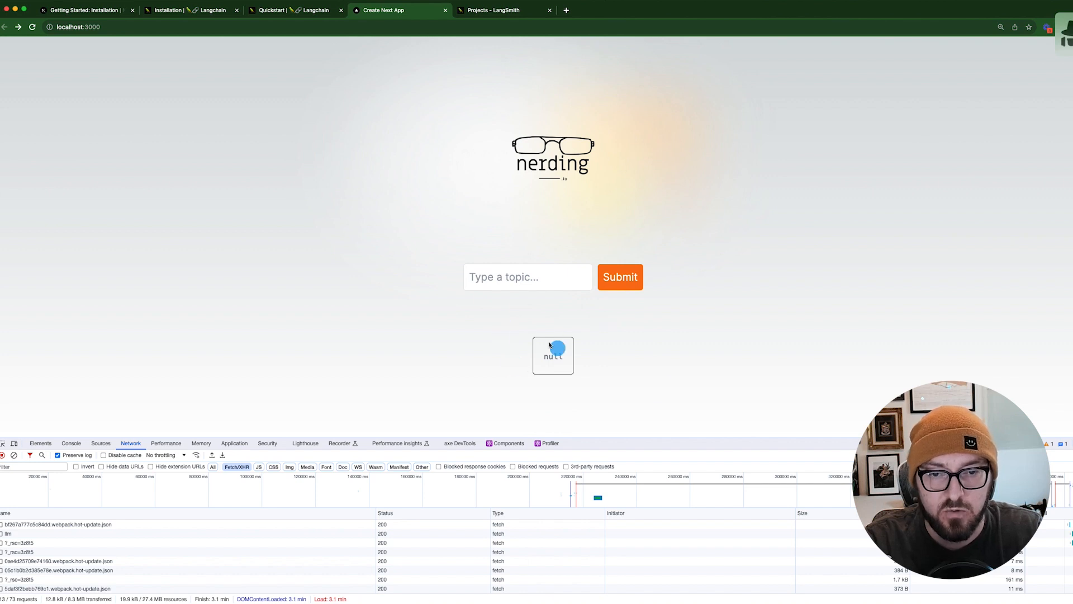
{"action": "mouse_move", "coordinate": [419, 371]}
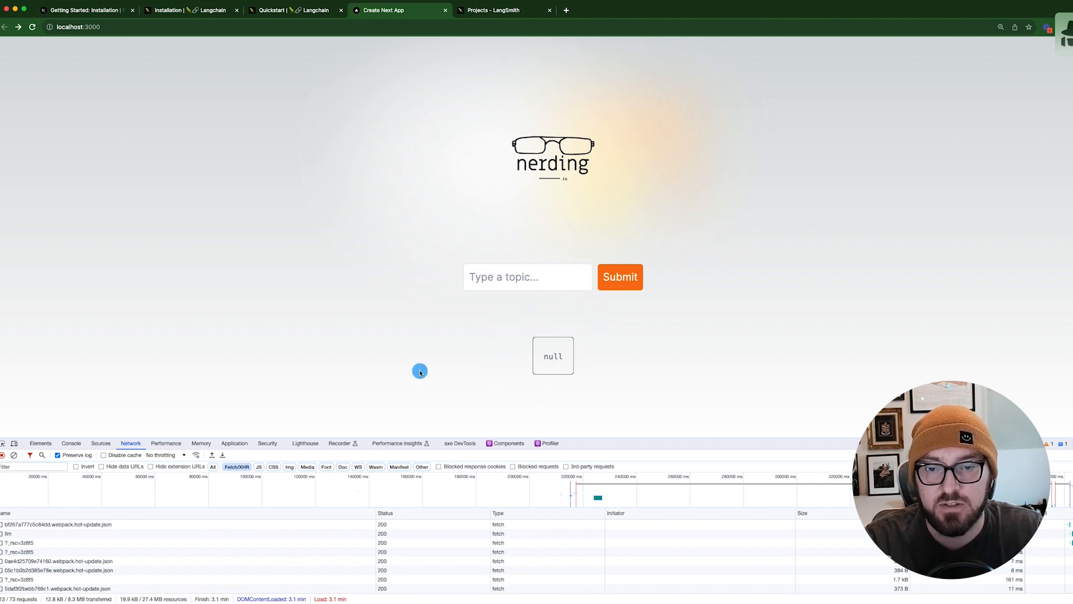
{"action": "mouse_move", "coordinate": [462, 353]}
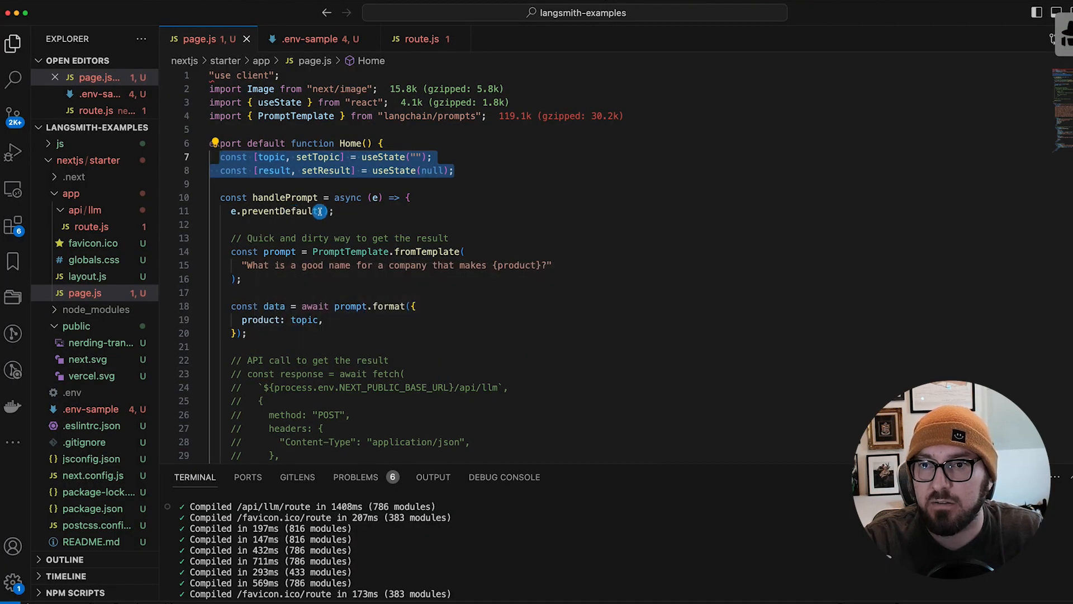
Step: Inspect handlePrompt's PromptTemplate, highlighting the {product} placeholder and the topic value passed to format
{"action": "left_click", "coordinate": [210, 224]}
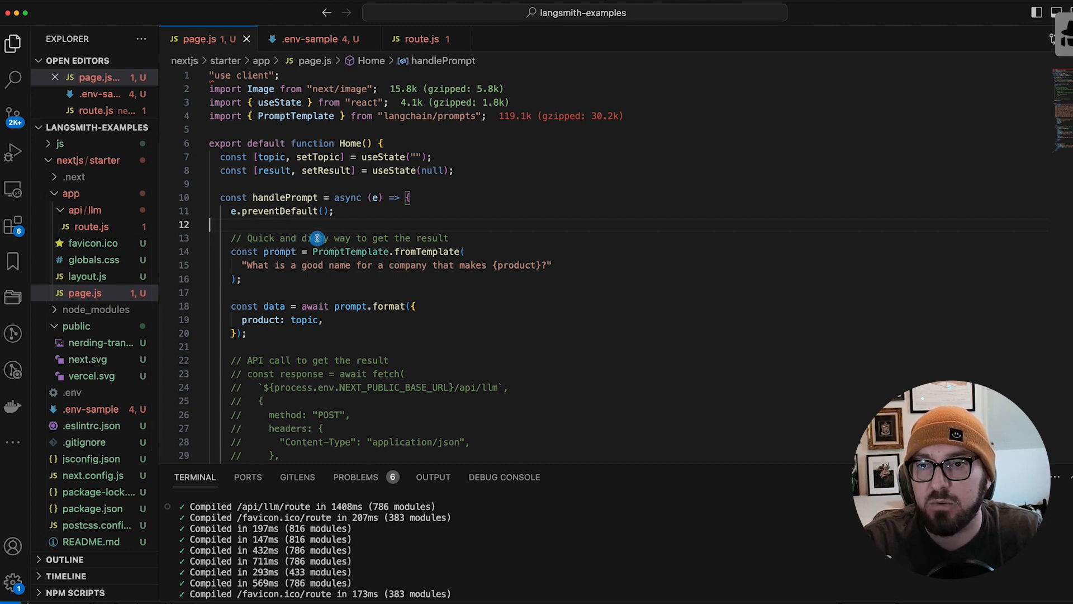
{"action": "scroll", "scroll_direction": "down", "scroll_amount": 3}
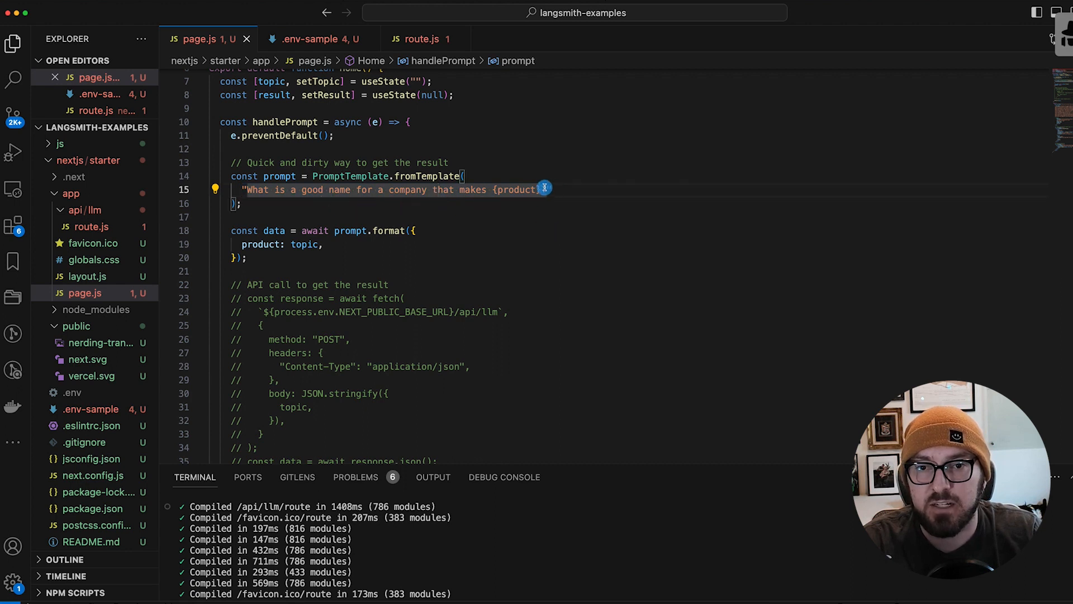
{"action": "double_click", "coordinate": [515, 190]}
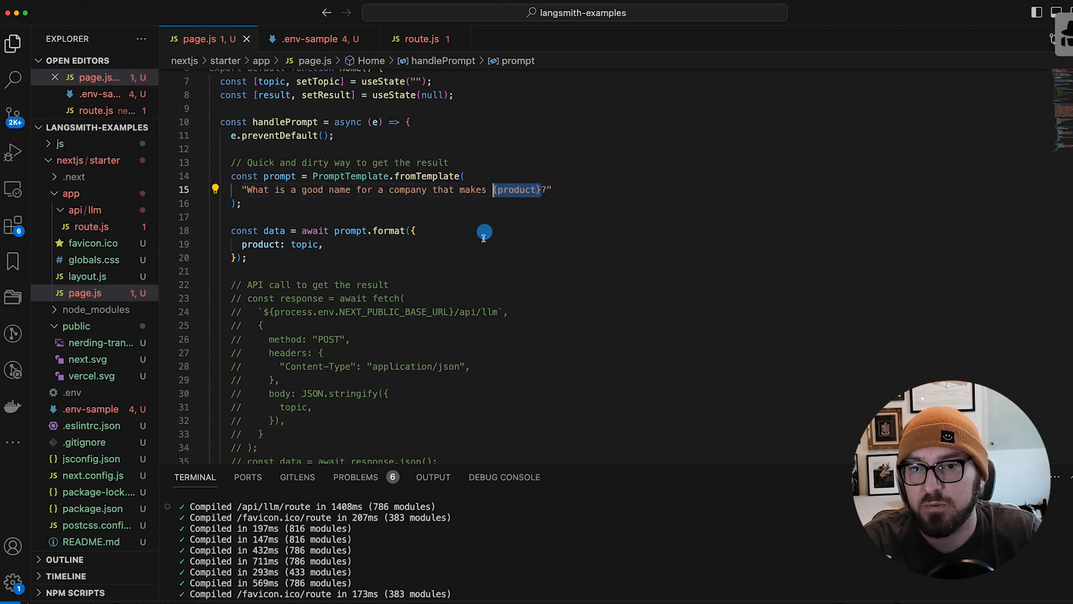
{"action": "mouse_move", "coordinate": [324, 246]}
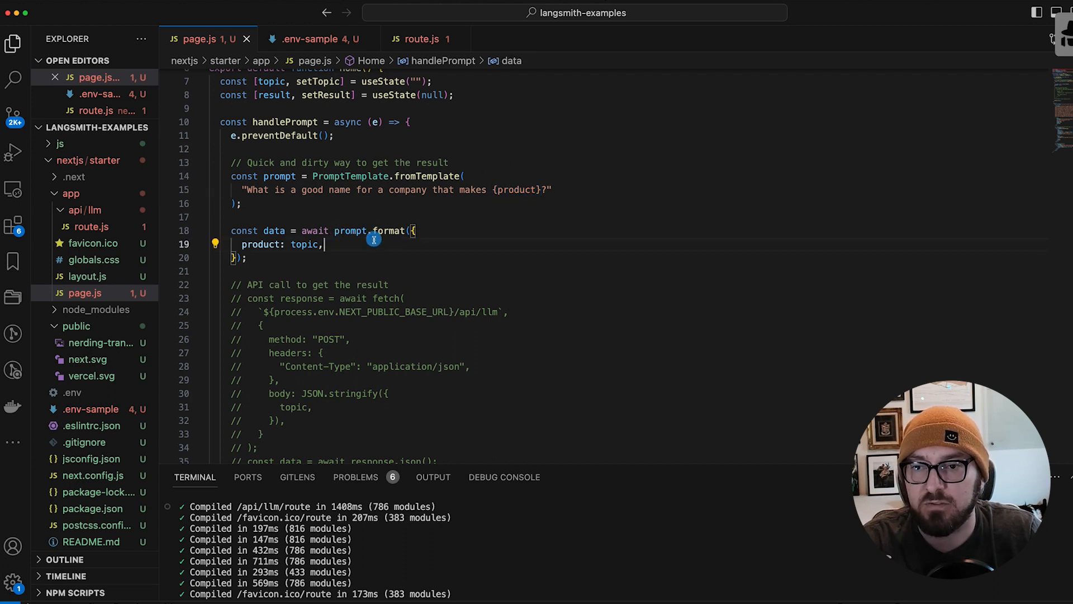
{"action": "double_click", "coordinate": [264, 245]}
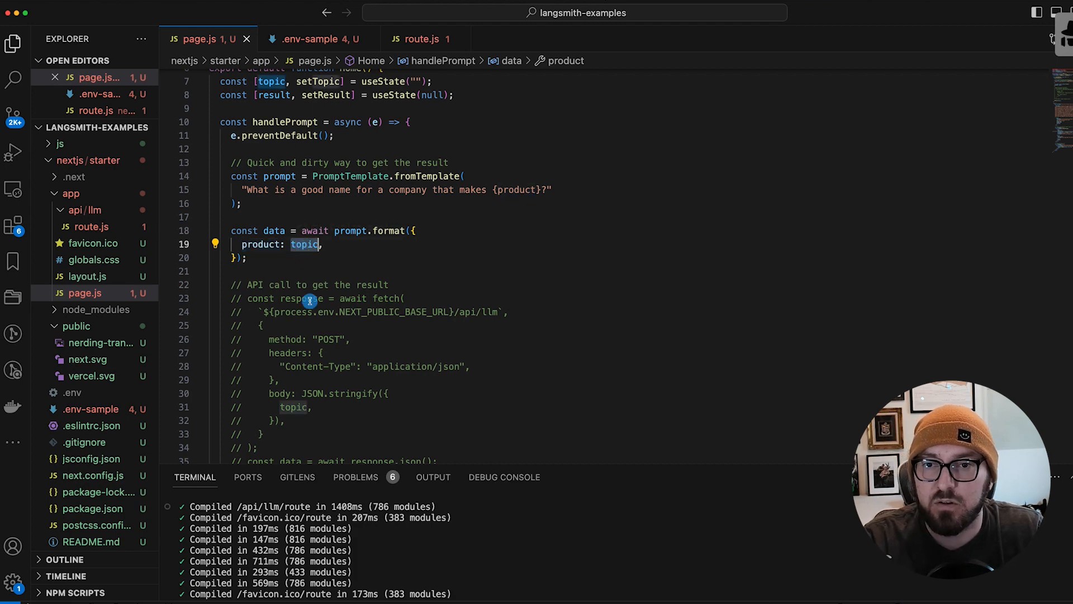
{"action": "mouse_move", "coordinate": [358, 204]}
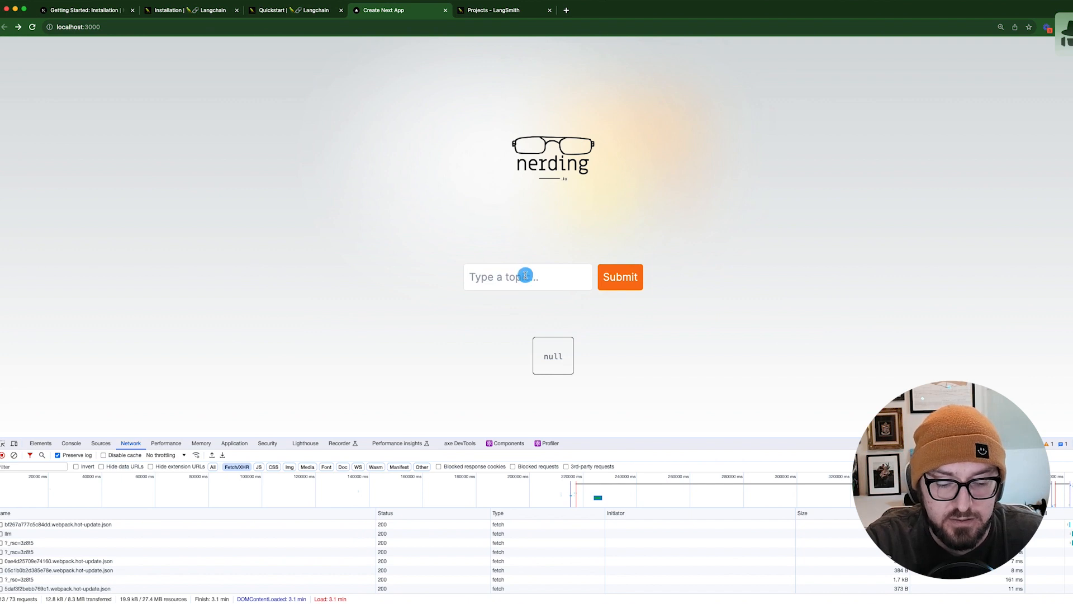
Step: Submit 'socks' as the topic so the result shows the company-name question for socks
{"action": "left_click", "coordinate": [526, 276]}
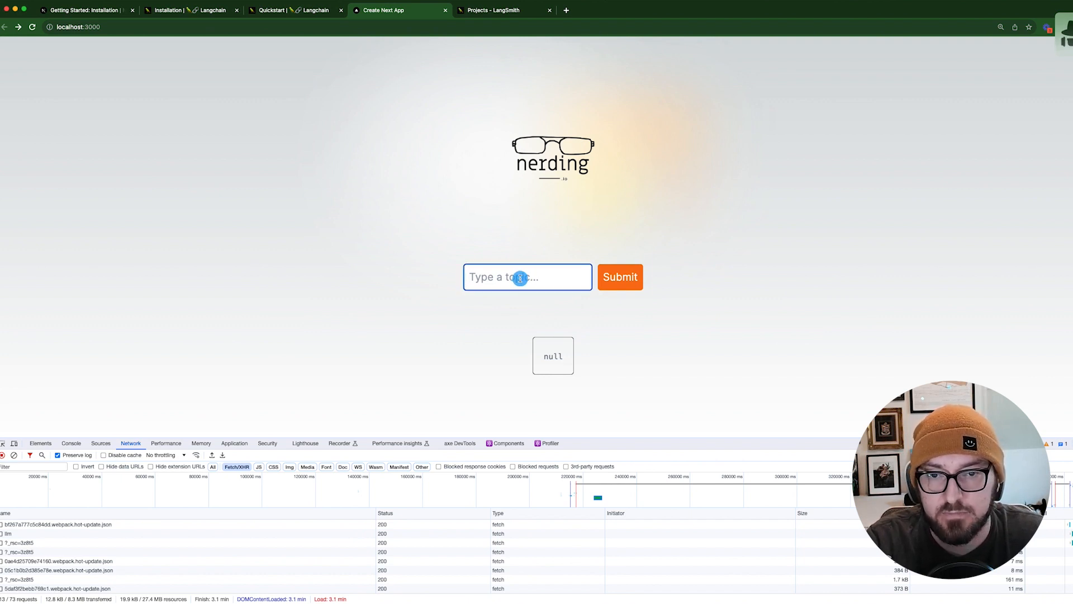
{"action": "type", "text": "so"}
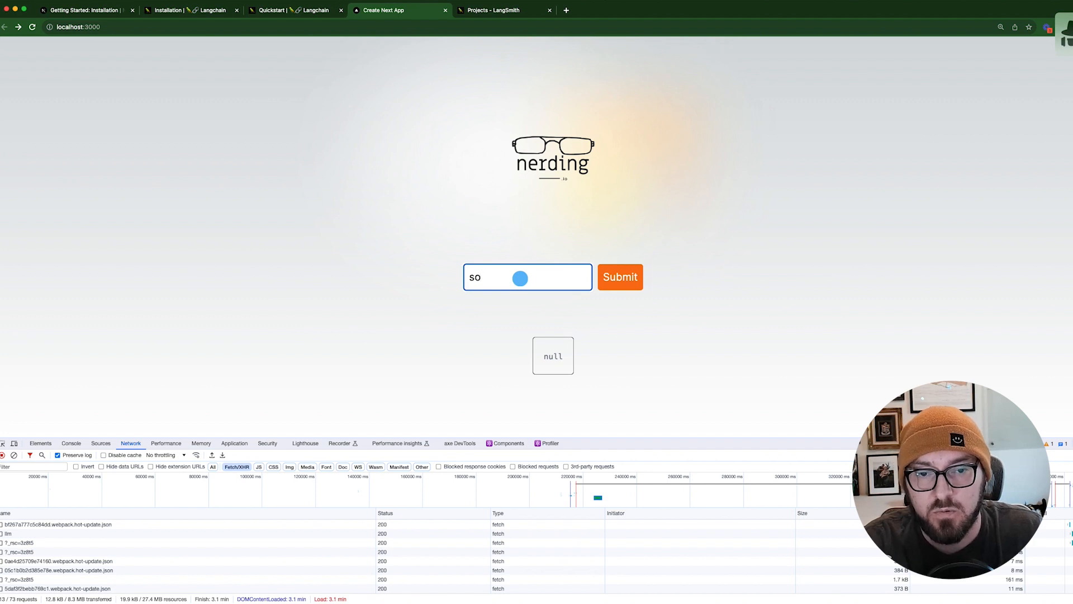
{"action": "left_click", "coordinate": [620, 277]}
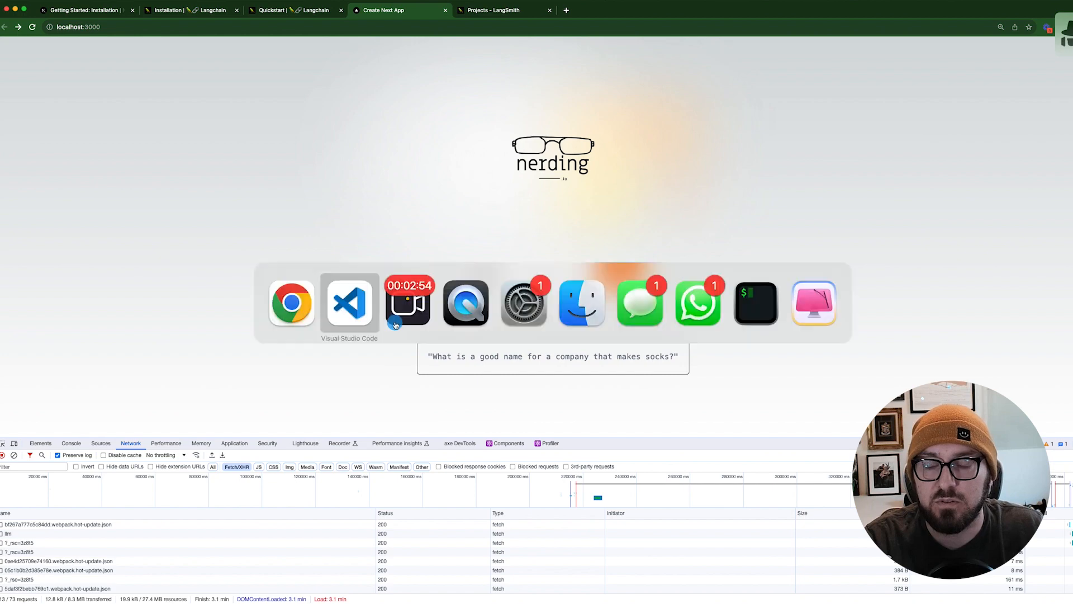
{"action": "left_click", "coordinate": [349, 303]}
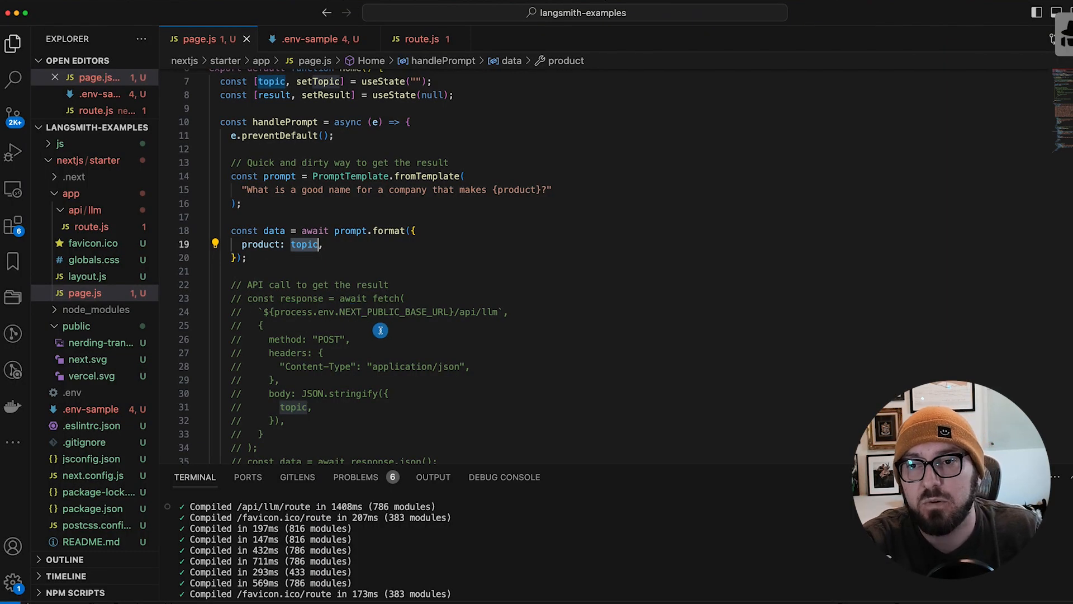
{"action": "mouse_move", "coordinate": [322, 75]}
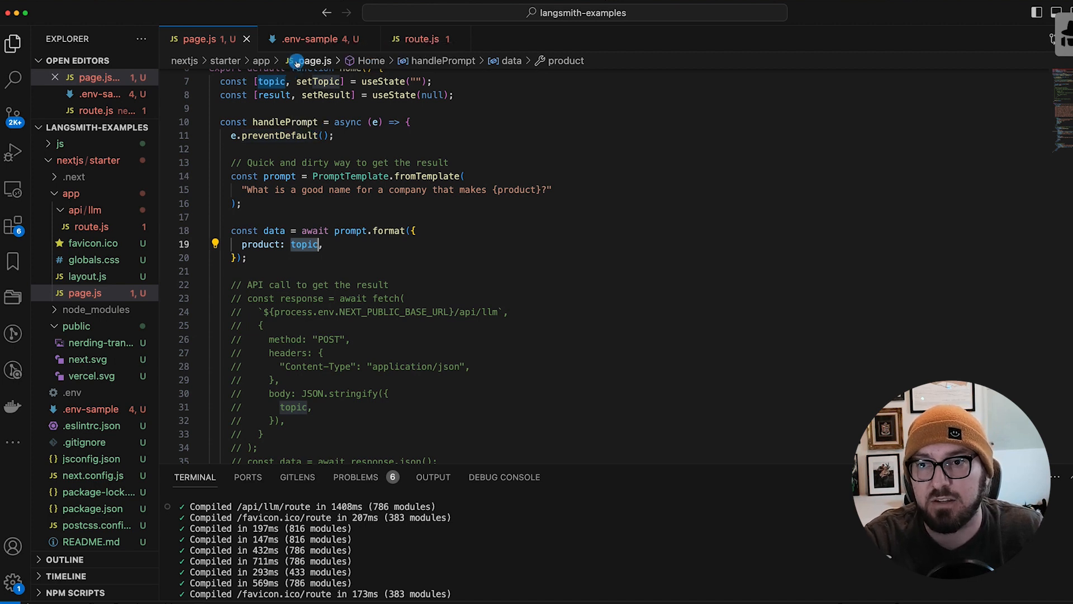
Step: Open the .env-sample file and highlight the NEXT_PUBLIC_BASE_URL variable
{"action": "left_click", "coordinate": [312, 38]}
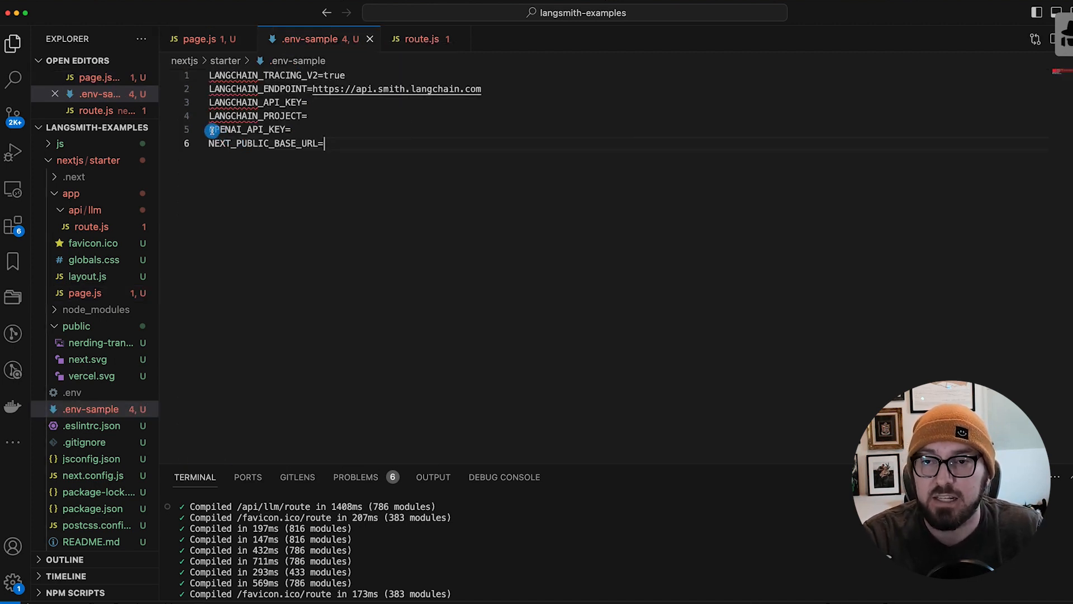
{"action": "double_click", "coordinate": [248, 130]}
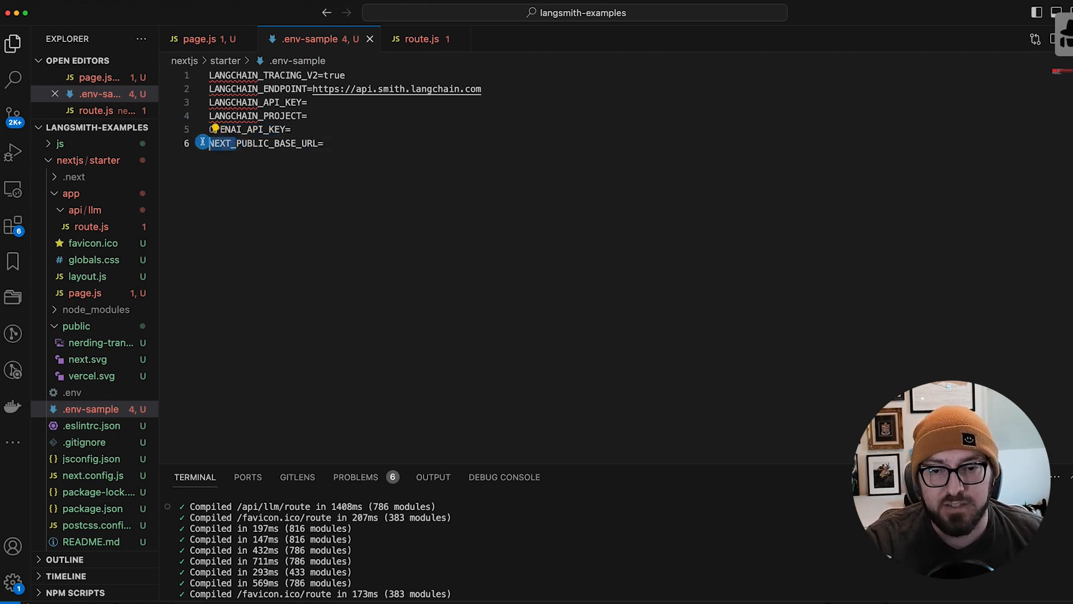
{"action": "mouse_move", "coordinate": [236, 224]}
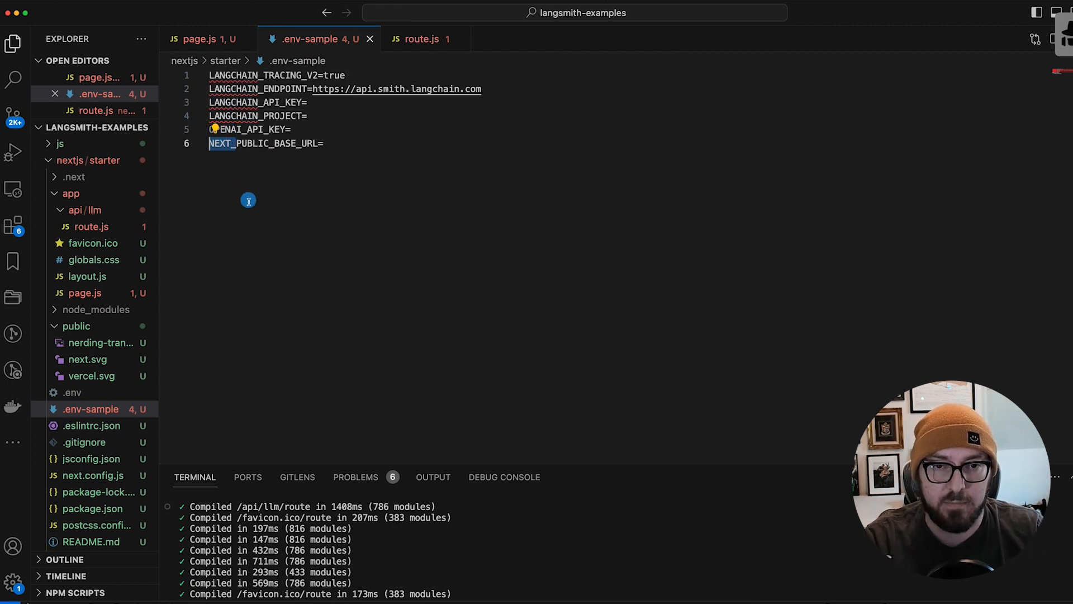
{"action": "mouse_move", "coordinate": [262, 219]}
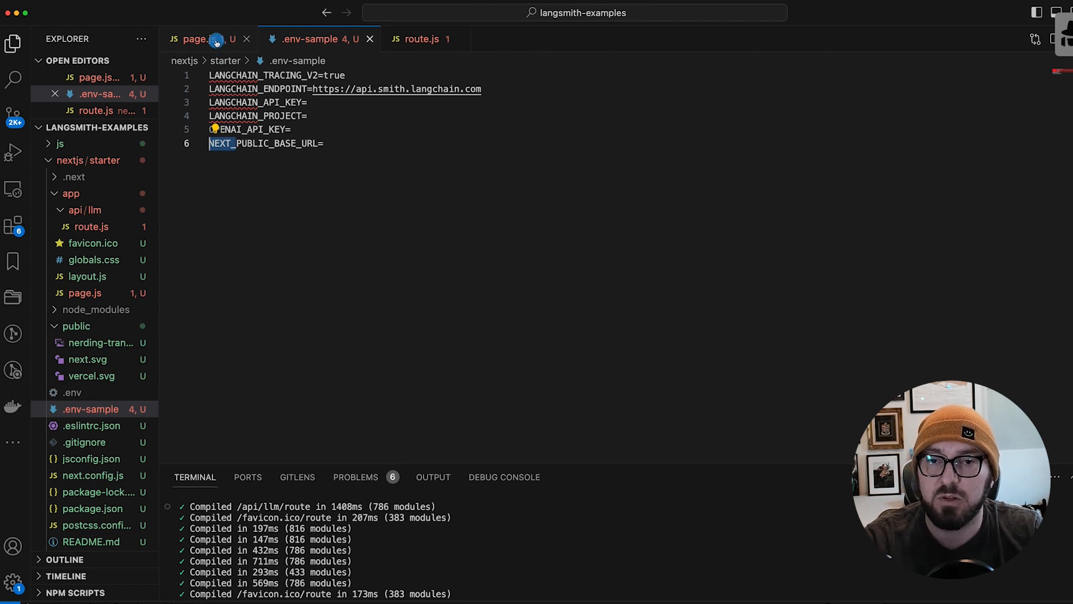
{"action": "mouse_move", "coordinate": [212, 52]}
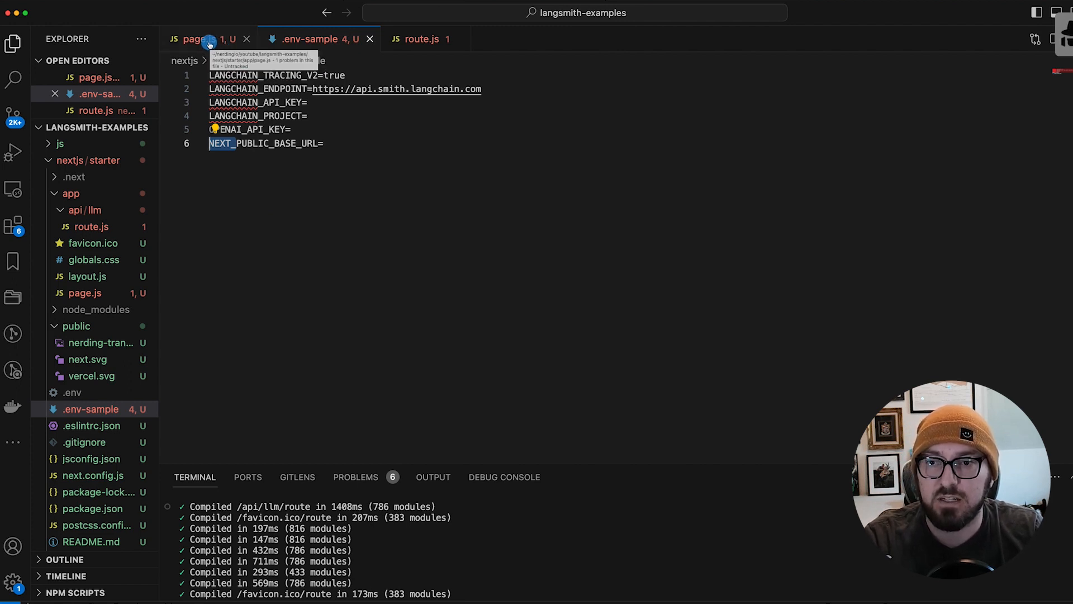
{"action": "left_click", "coordinate": [191, 39]}
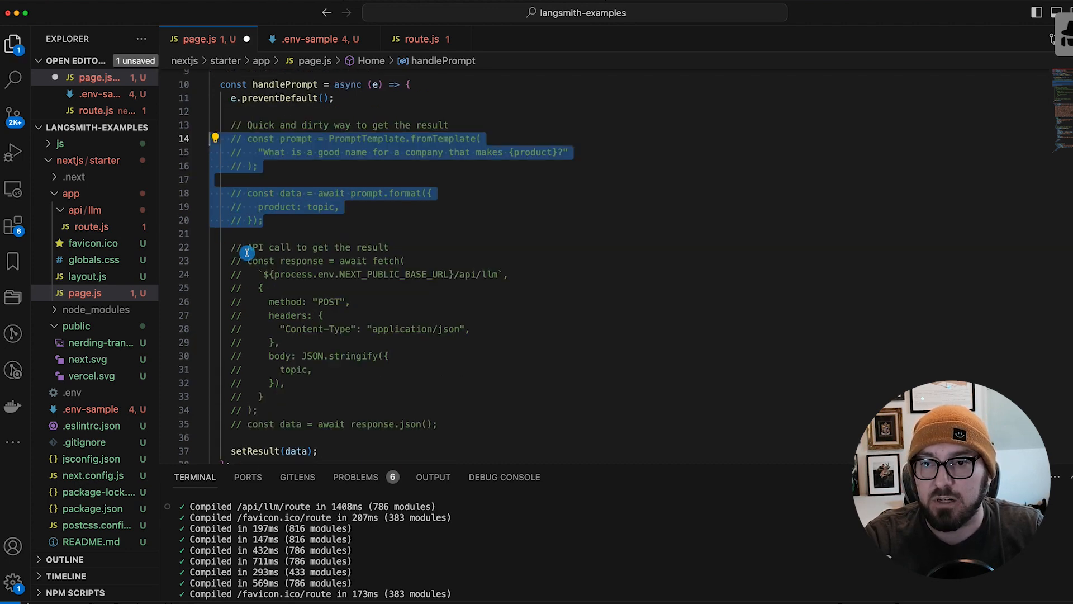
{"action": "scroll", "scroll_direction": "down", "scroll_amount": 3}
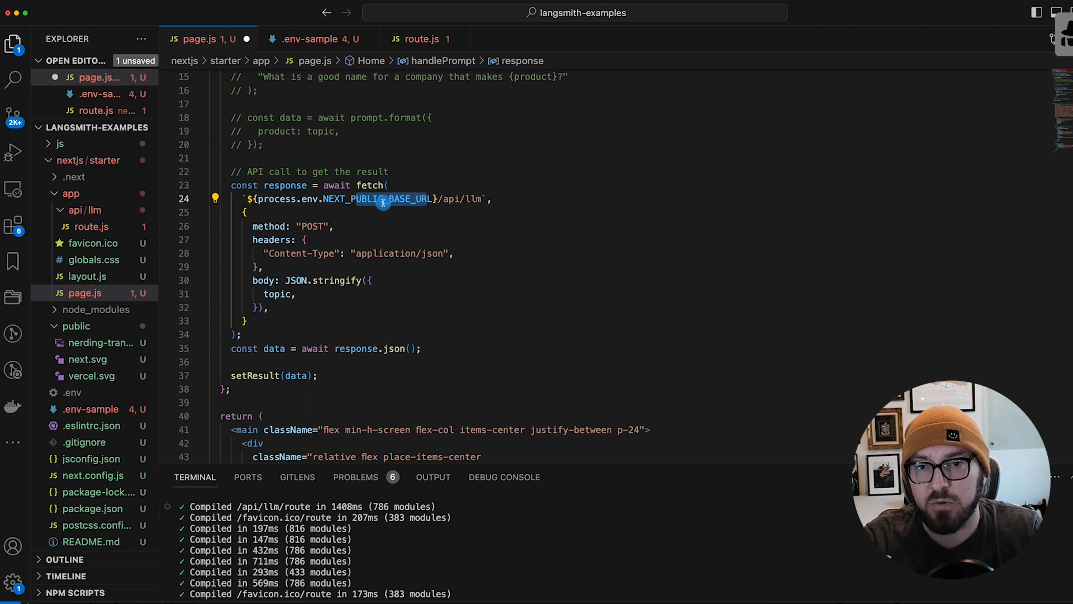
{"action": "left_click", "coordinate": [444, 199]}
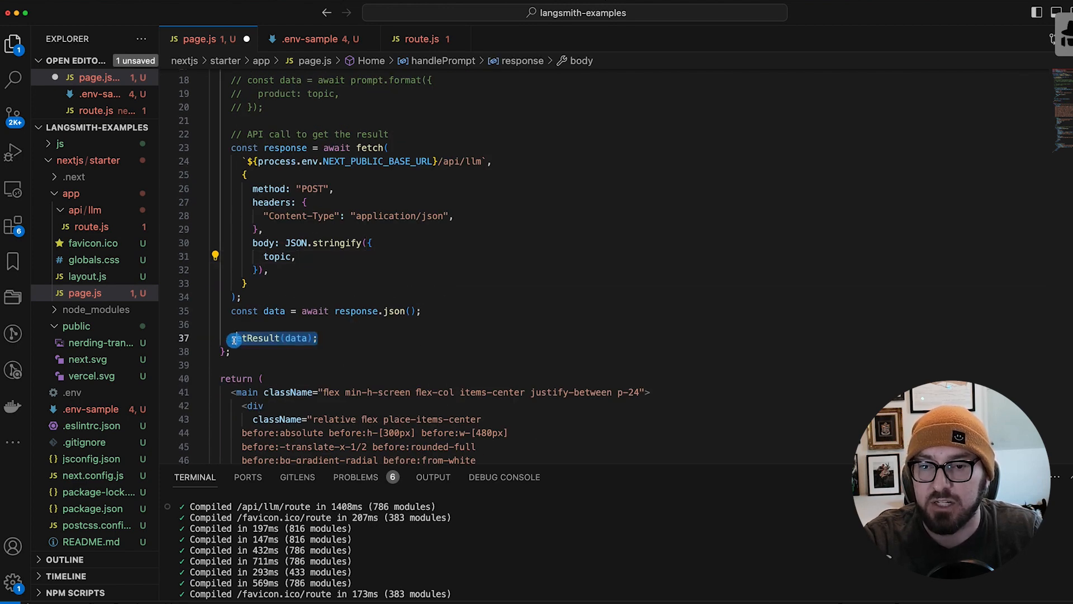
{"action": "scroll", "scroll_direction": "down", "scroll_amount": 3}
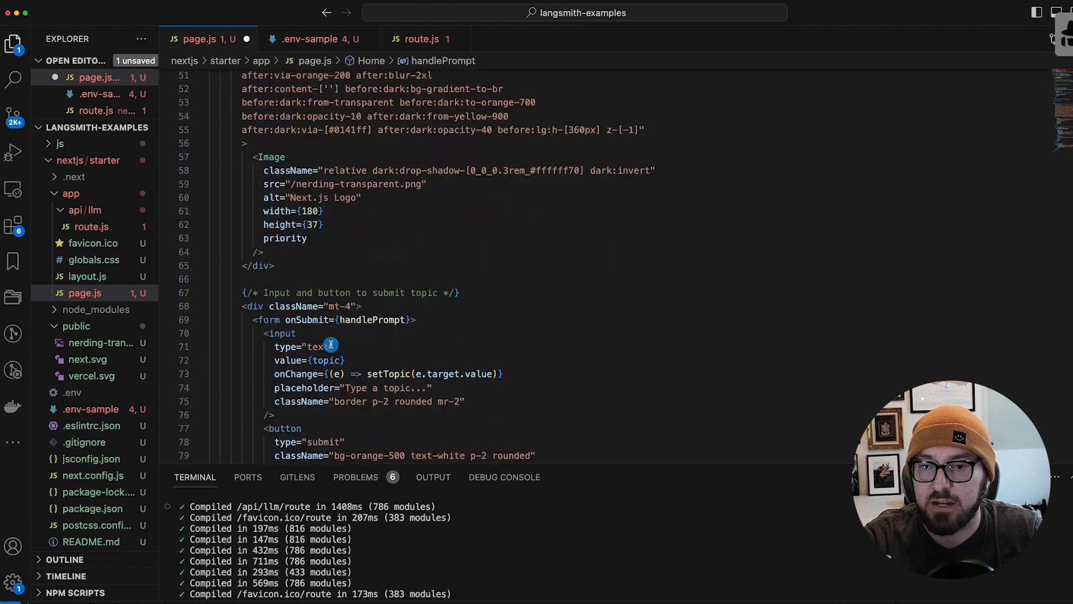
{"action": "scroll", "scroll_direction": "down", "scroll_amount": 3}
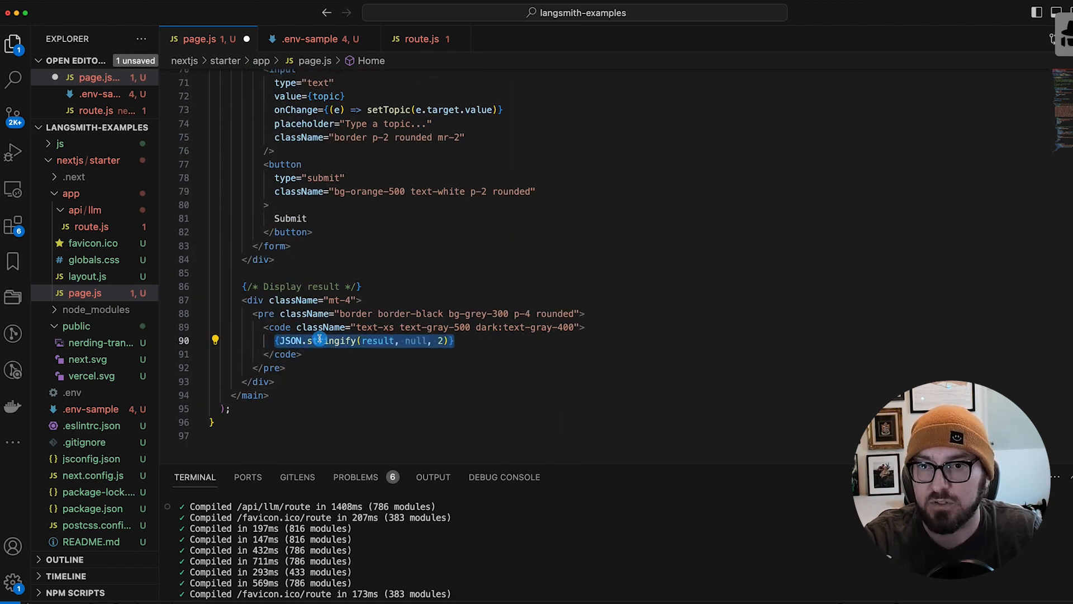
{"action": "scroll", "scroll_direction": "up", "scroll_amount": 3}
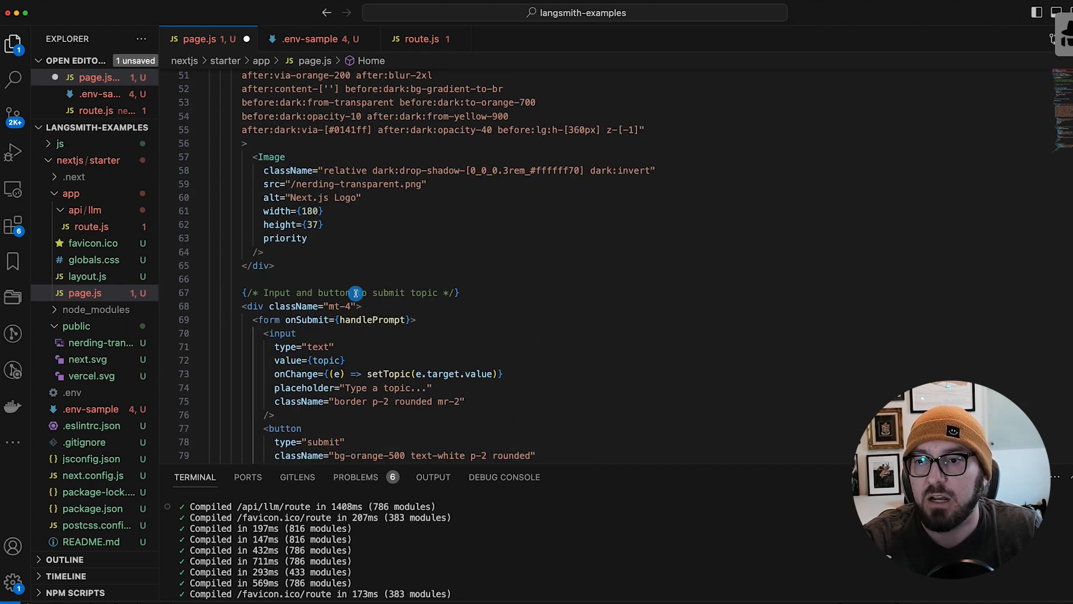
{"action": "scroll", "scroll_direction": "up", "scroll_amount": 3}
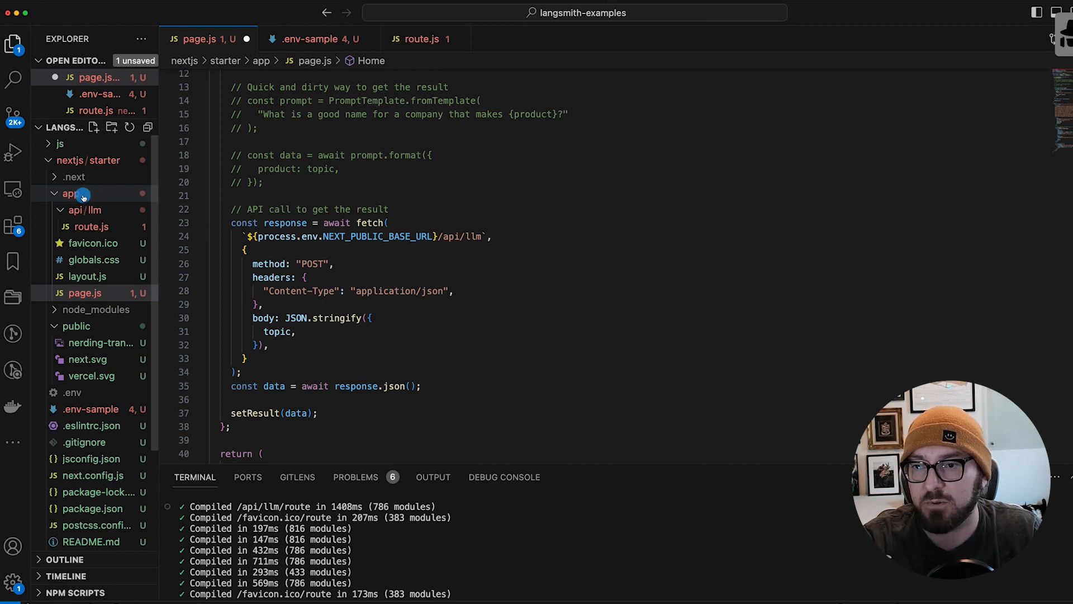
Step: Expand the app/api/llm folder in the Explorer to reveal route.js
{"action": "left_click", "coordinate": [84, 210]}
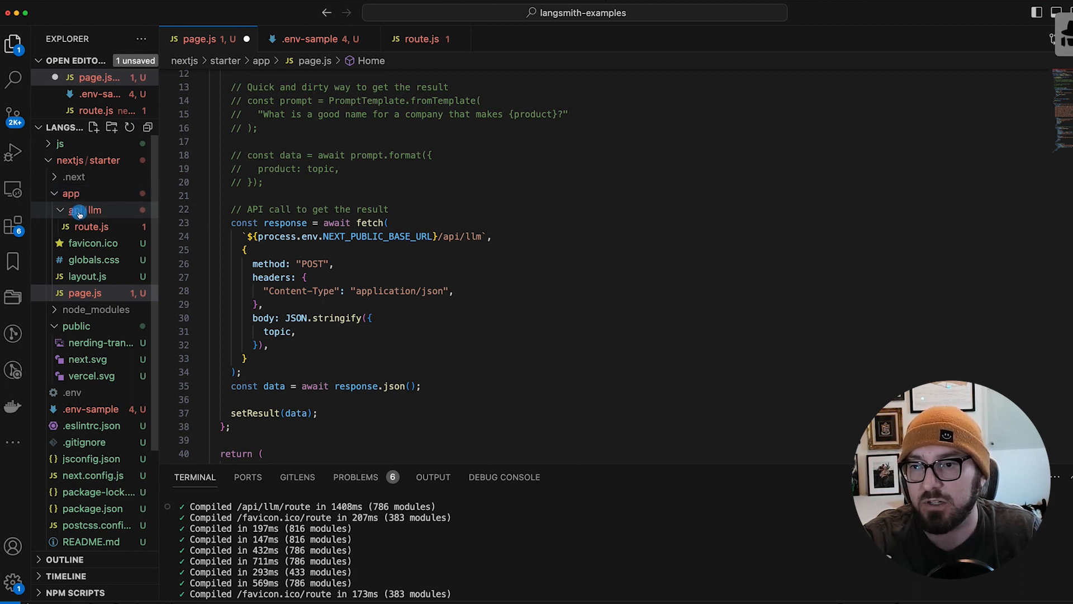
{"action": "mouse_move", "coordinate": [81, 209]}
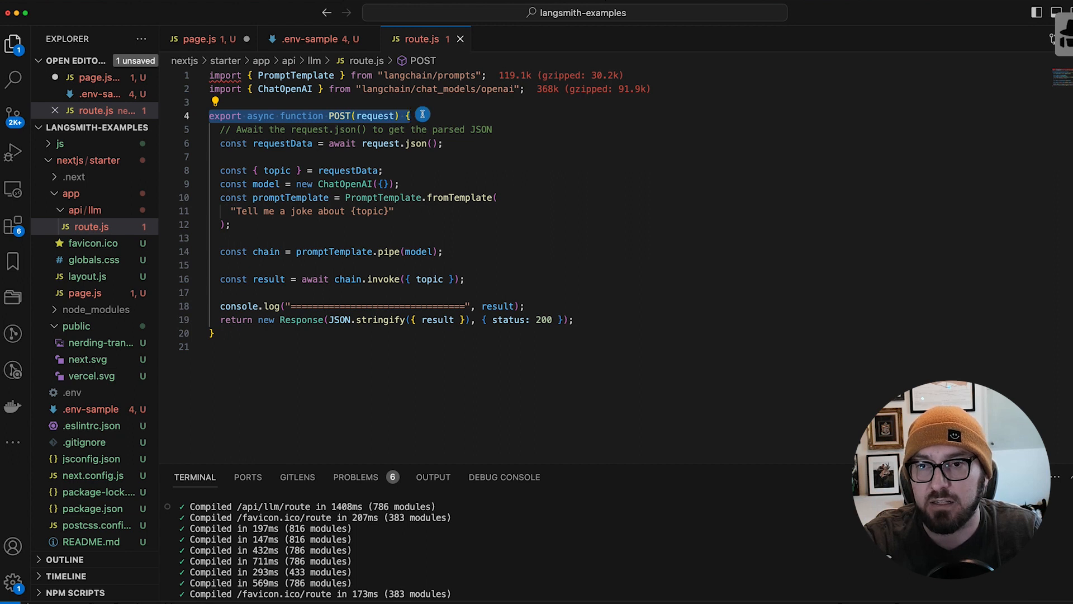
{"action": "mouse_move", "coordinate": [291, 115]}
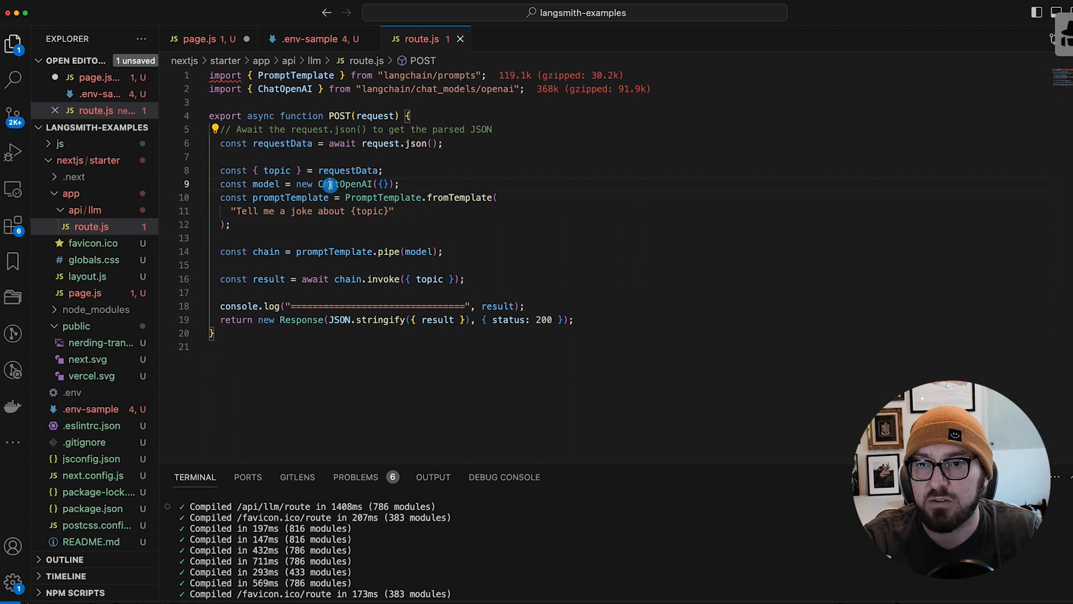
{"action": "double_click", "coordinate": [276, 170]}
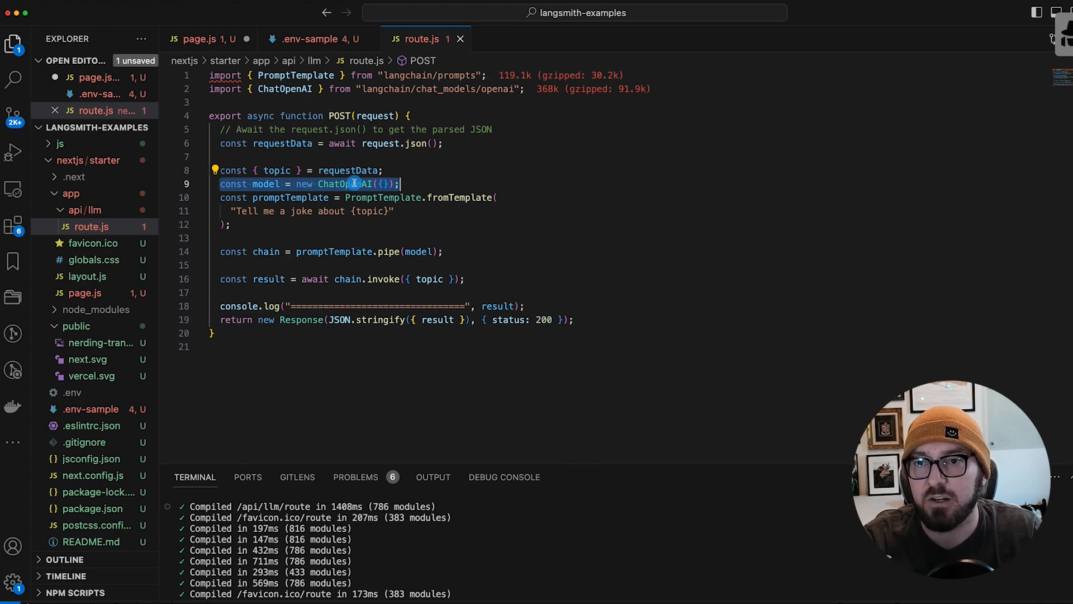
{"action": "left_click", "coordinate": [311, 39]}
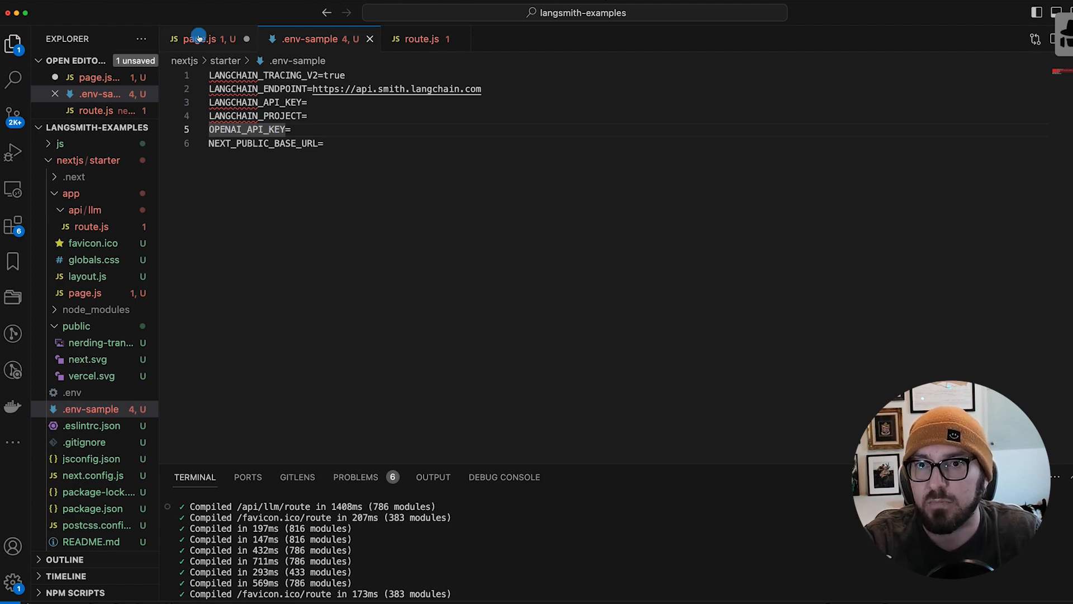
{"action": "left_click", "coordinate": [206, 39]}
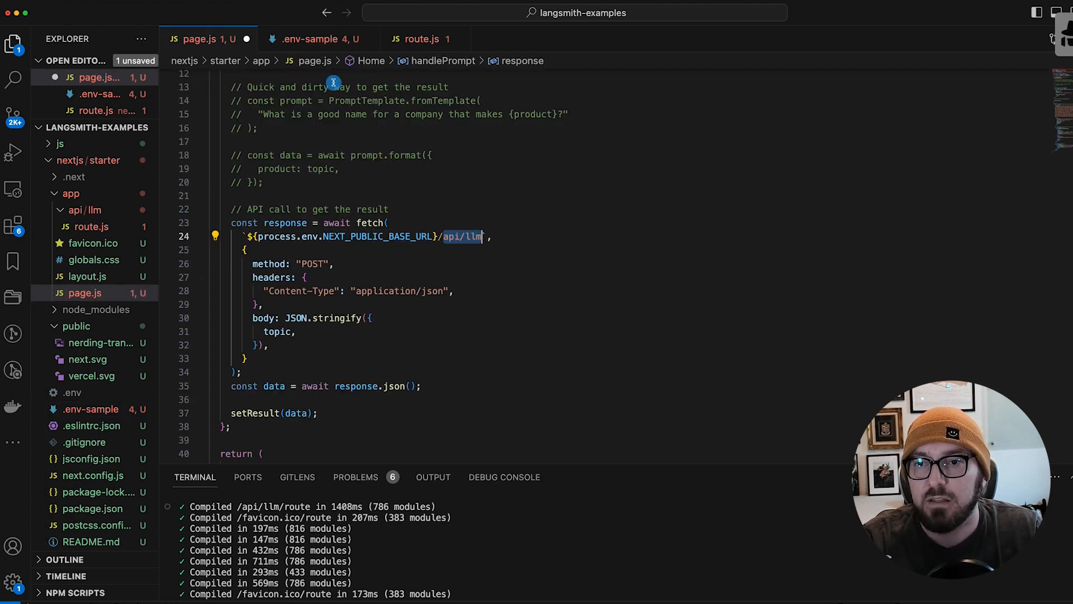
{"action": "left_click", "coordinate": [420, 38]}
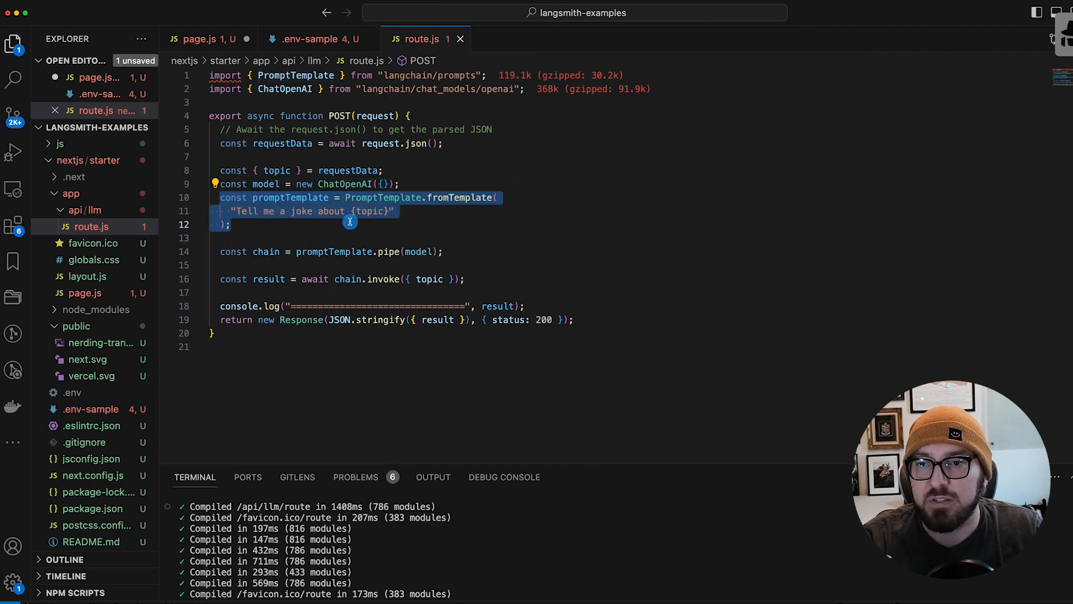
Step: Review the route handler's joke prompt template, chain and invoke lines in route.js
{"action": "left_click", "coordinate": [240, 212]}
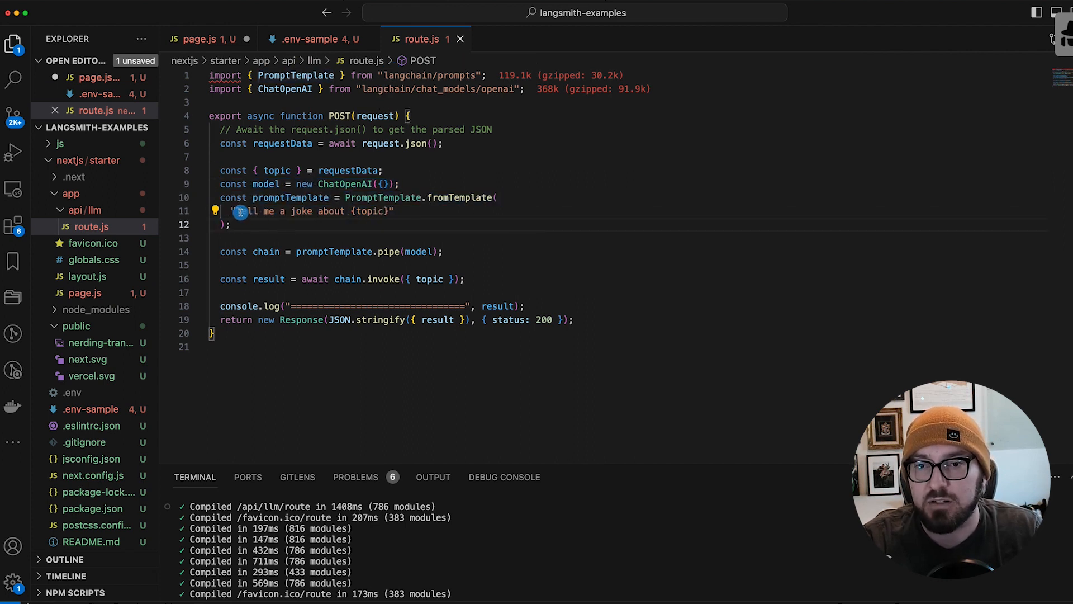
{"action": "double_click", "coordinate": [370, 211]}
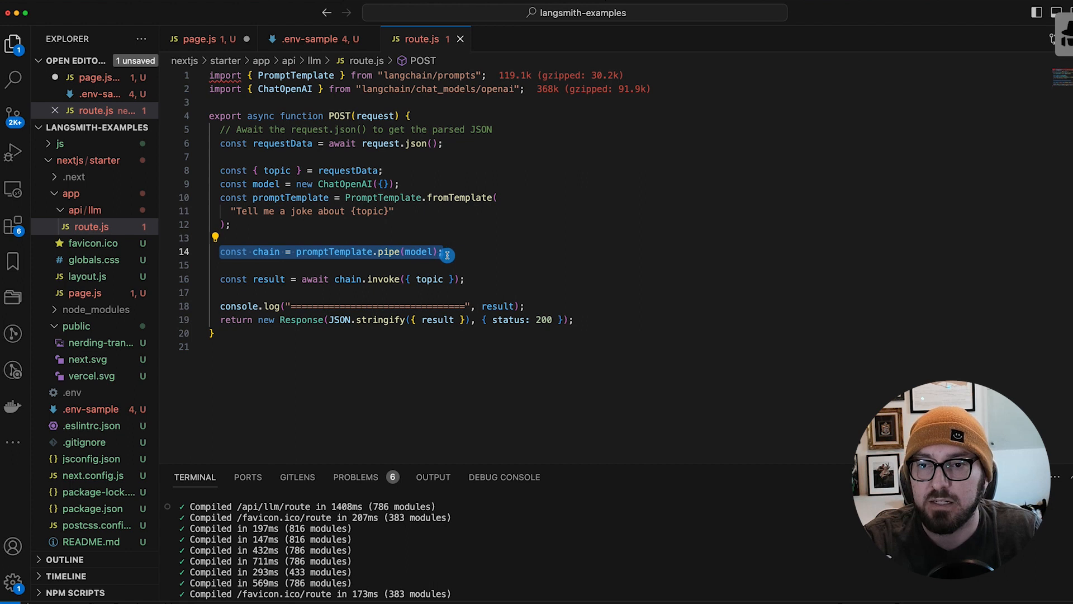
{"action": "left_click", "coordinate": [309, 278]}
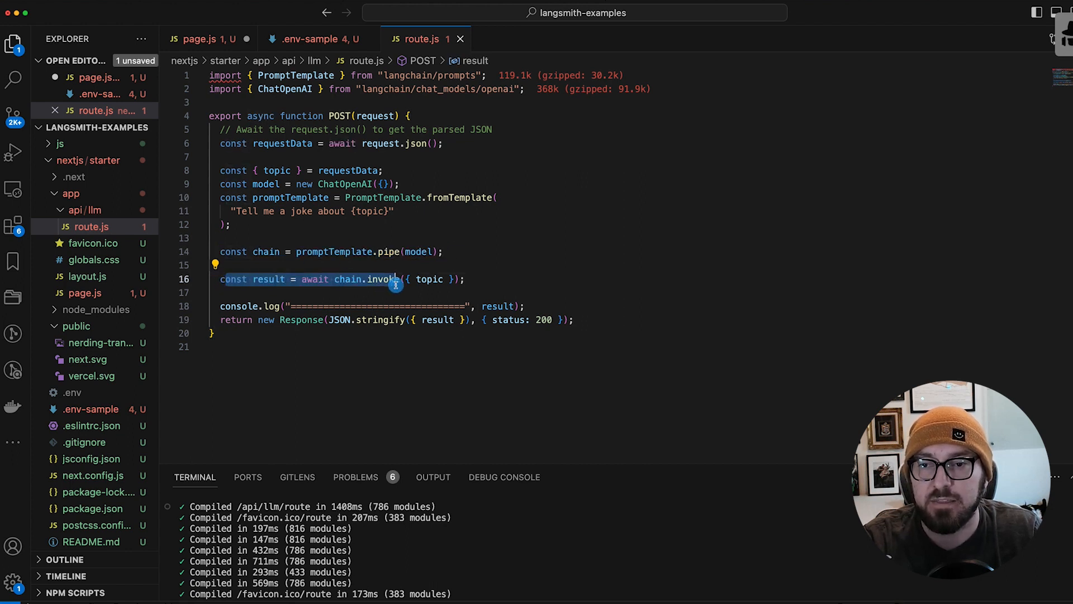
{"action": "left_click", "coordinate": [340, 319]}
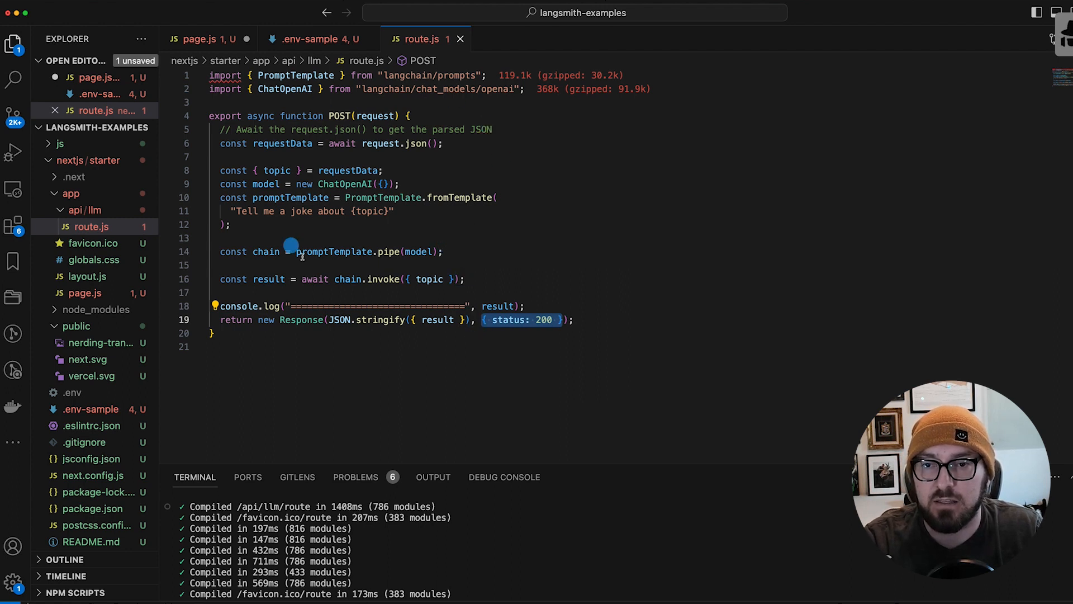
{"action": "mouse_move", "coordinate": [260, 197]}
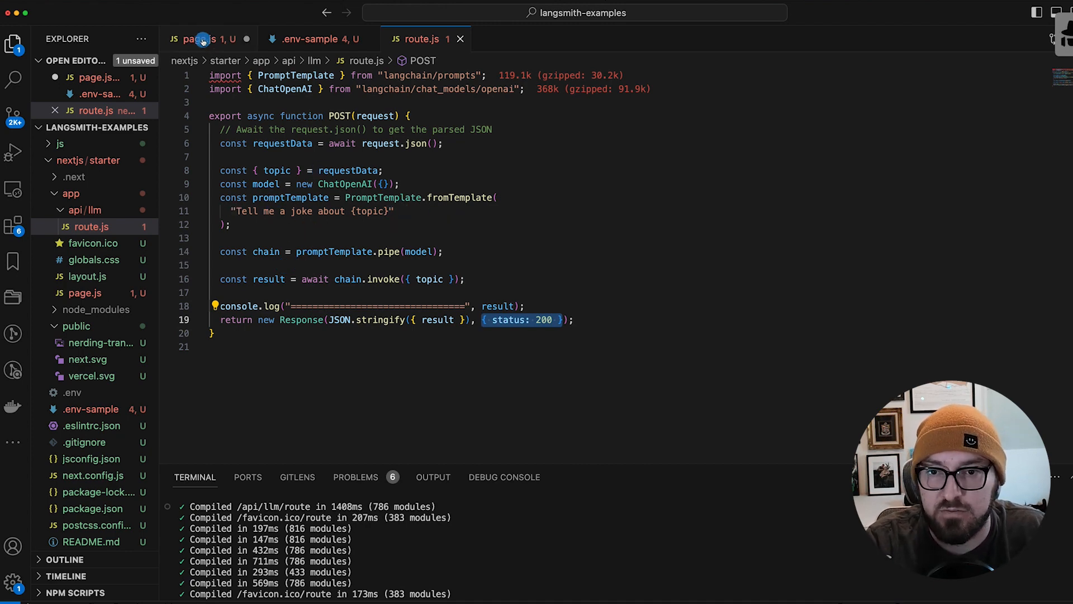
Step: Return to page.js and then bring Chrome with the local app back in front
{"action": "left_click", "coordinate": [200, 39]}
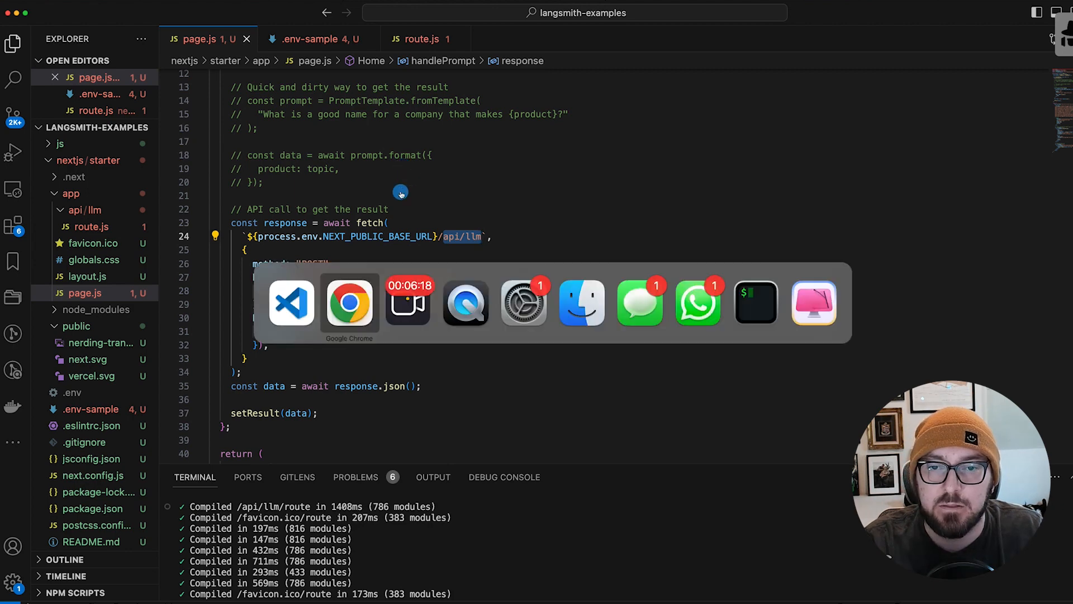
{"action": "left_click", "coordinate": [349, 302]}
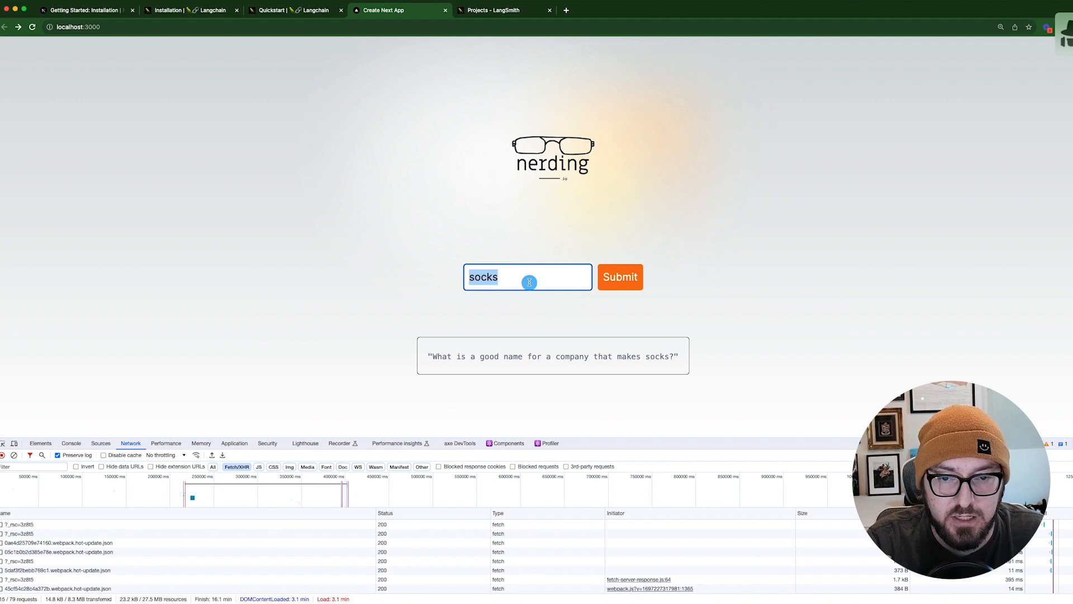
Step: Submit 'javascript' as the topic so the result shows the AIMessage JavaScript joke
{"action": "type", "text": "java"}
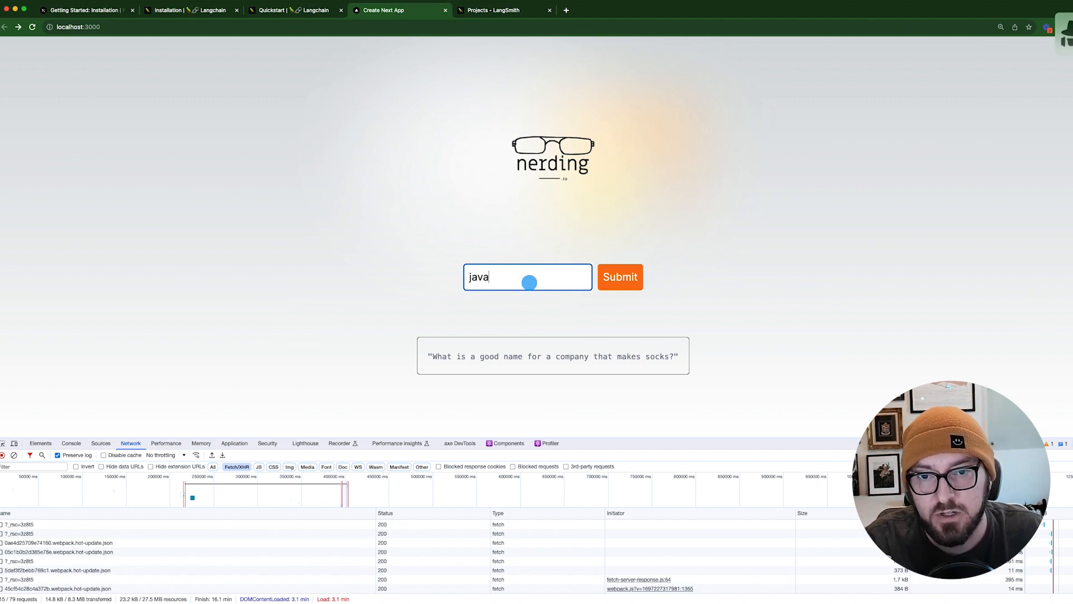
{"action": "type", "text": "script"}
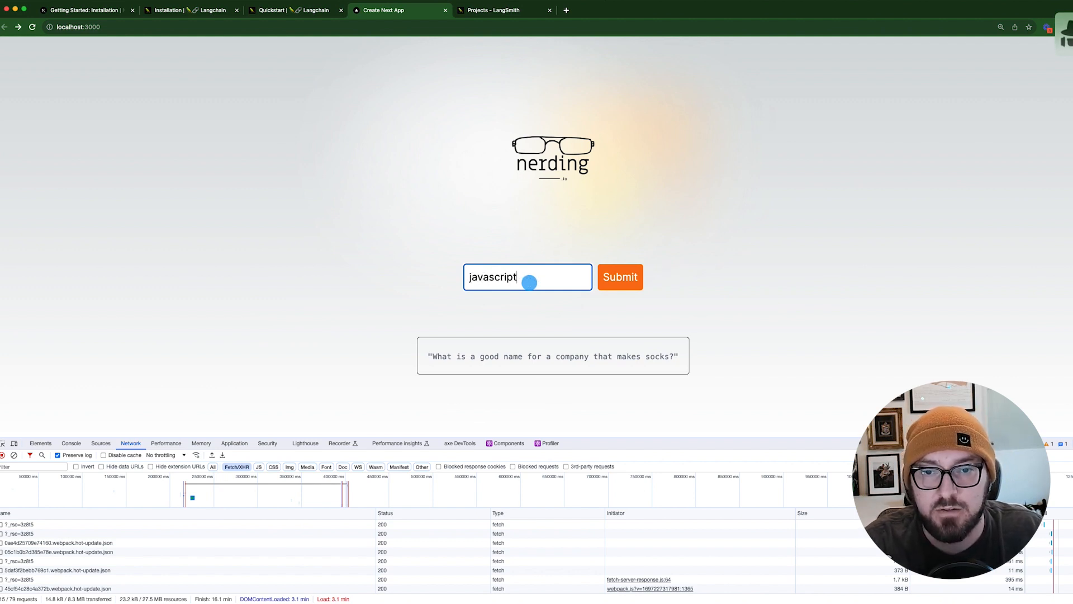
{"action": "left_click", "coordinate": [618, 276]}
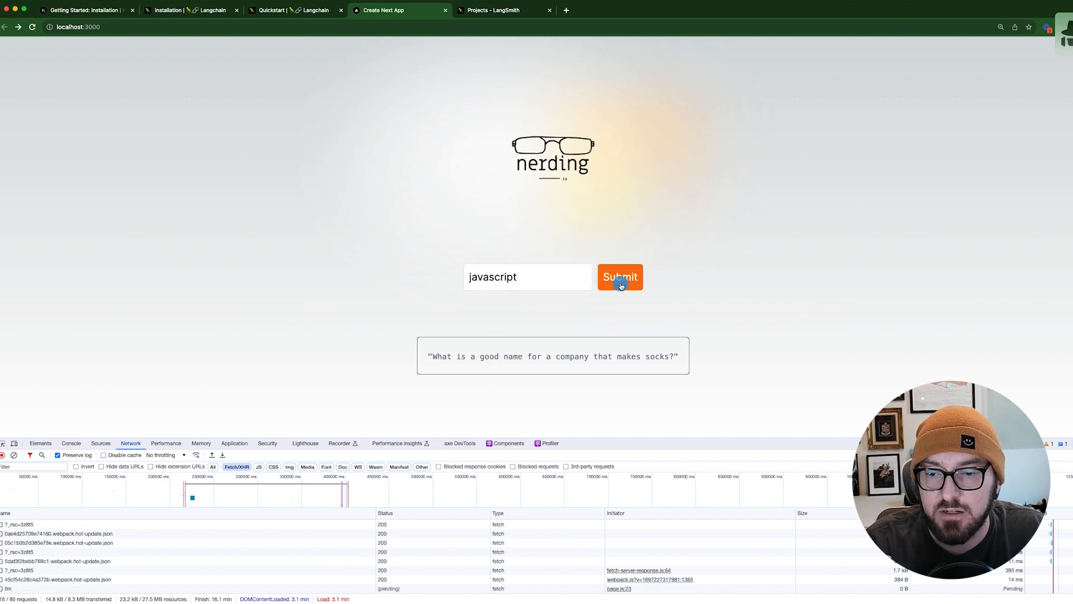
Step: Inspect the api/llm request's payload and raw response in the DevTools Network tab
{"action": "left_click", "coordinate": [7, 589]}
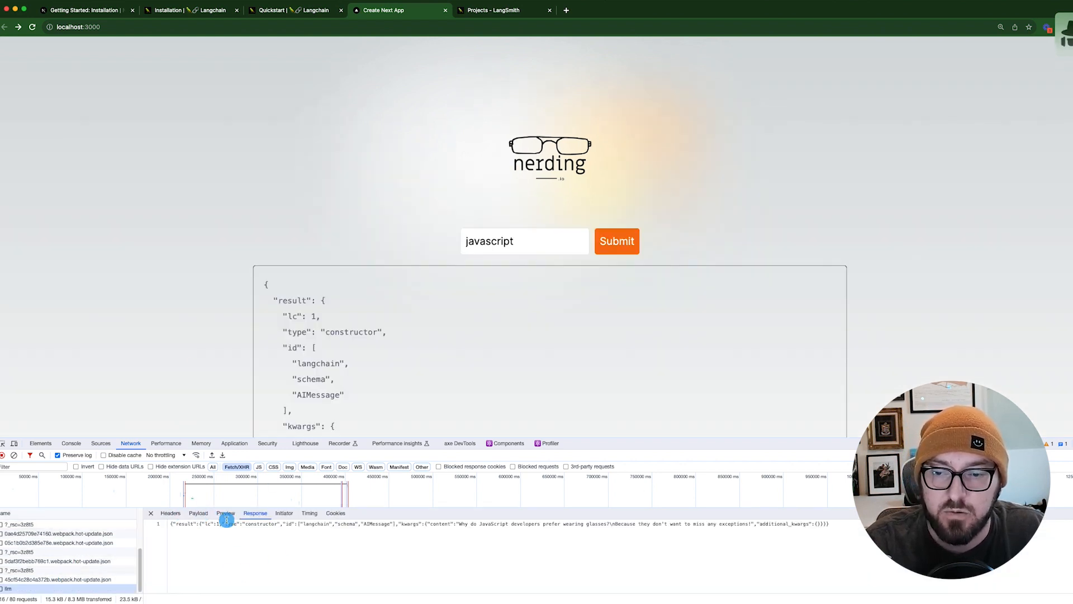
{"action": "left_click", "coordinate": [198, 513]}
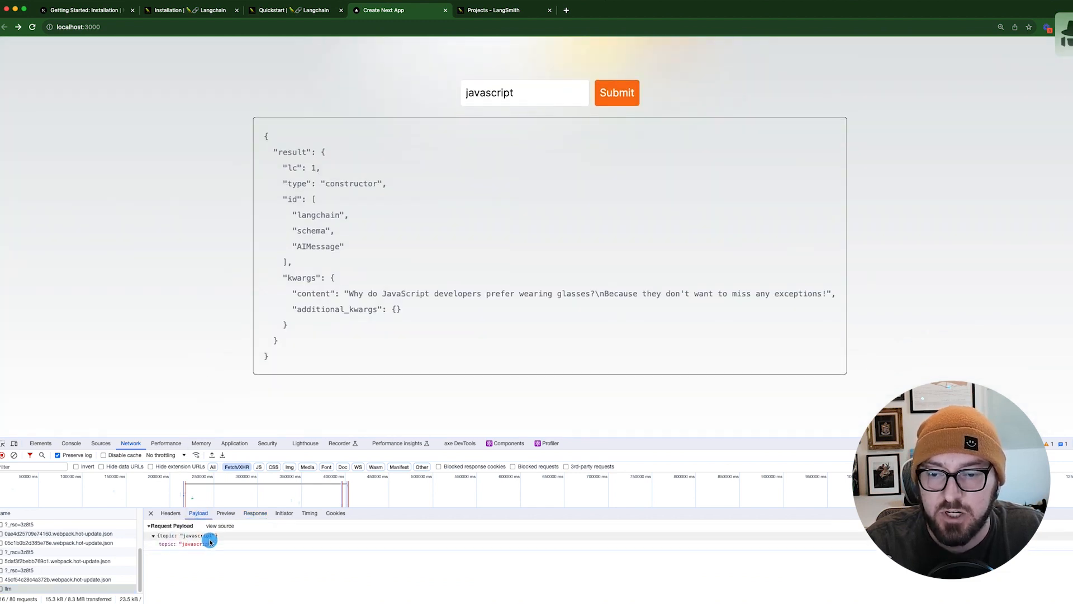
{"action": "left_click", "coordinate": [254, 513]}
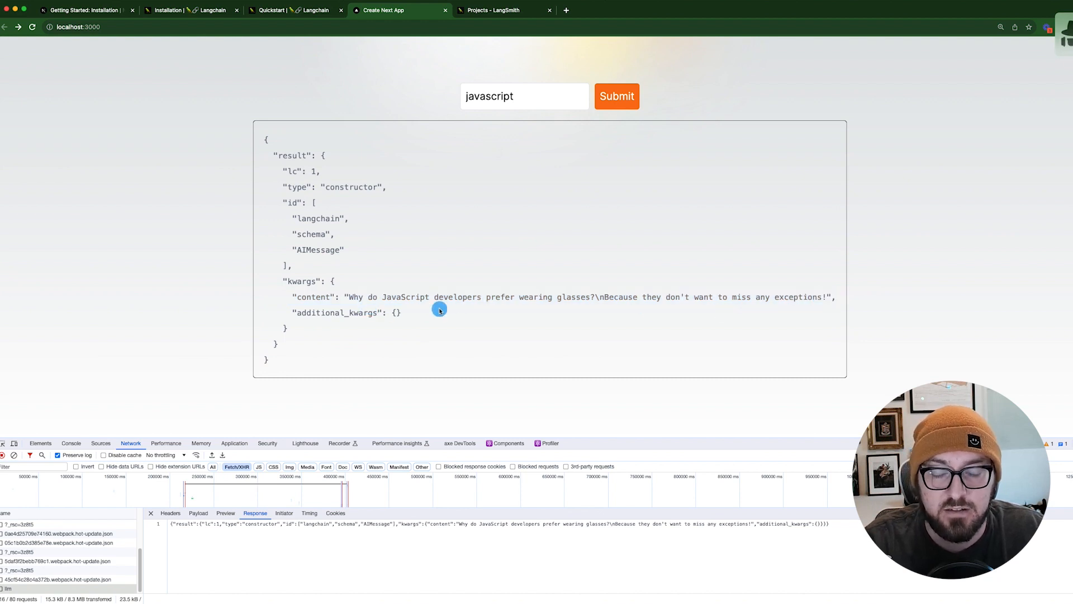
{"action": "mouse_move", "coordinate": [587, 305]}
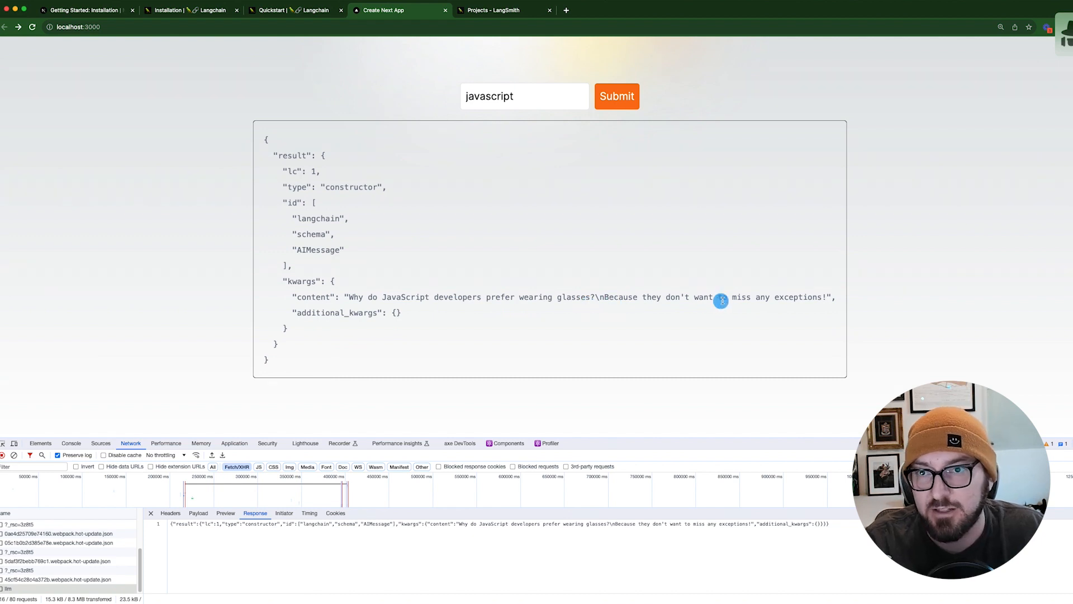
{"action": "mouse_move", "coordinate": [549, 280]}
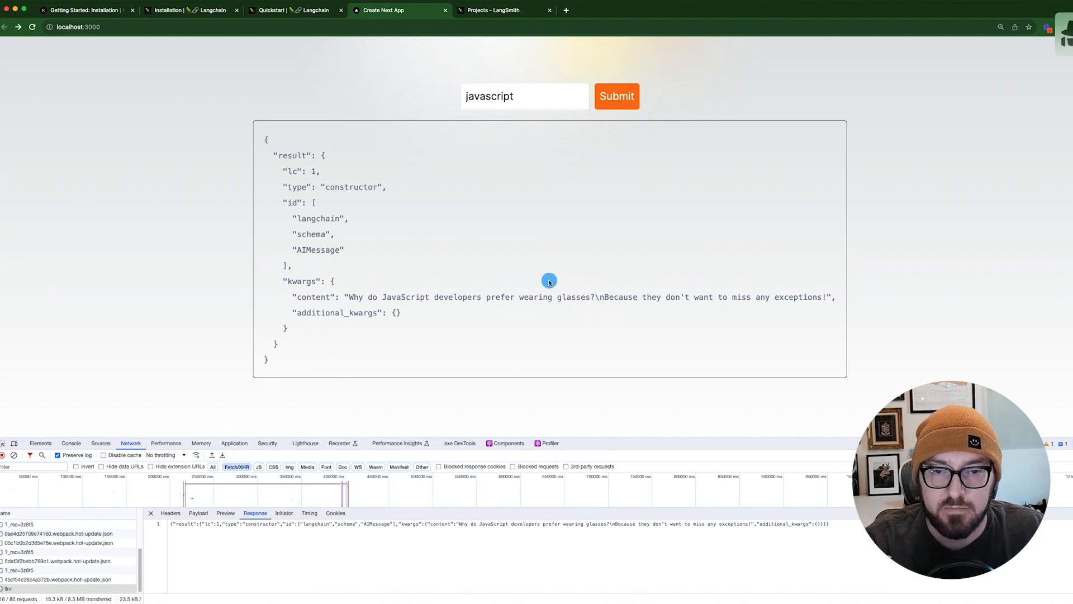
{"action": "mouse_move", "coordinate": [465, 255]}
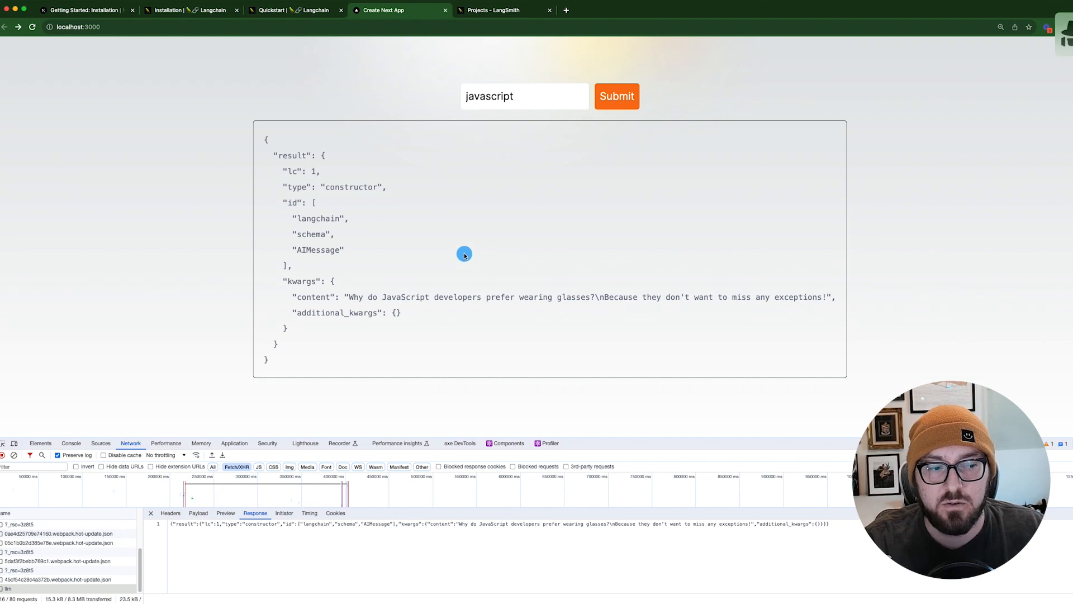
{"action": "mouse_move", "coordinate": [485, 284]}
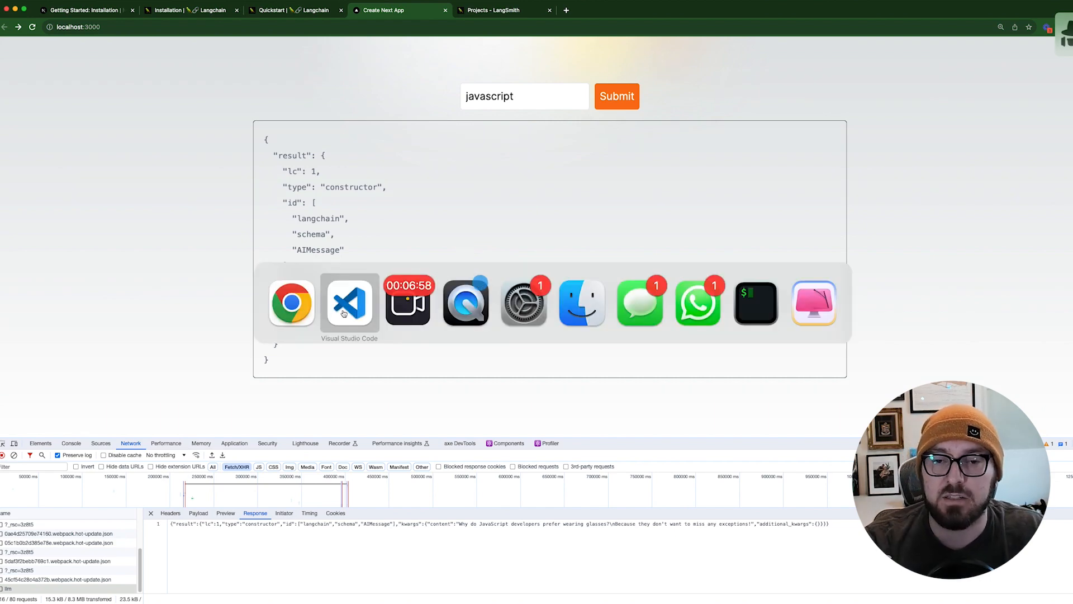
Step: Return to VS Code and show the .env-sample LangChain tracing, endpoint, API key and project variables
{"action": "left_click", "coordinate": [348, 303]}
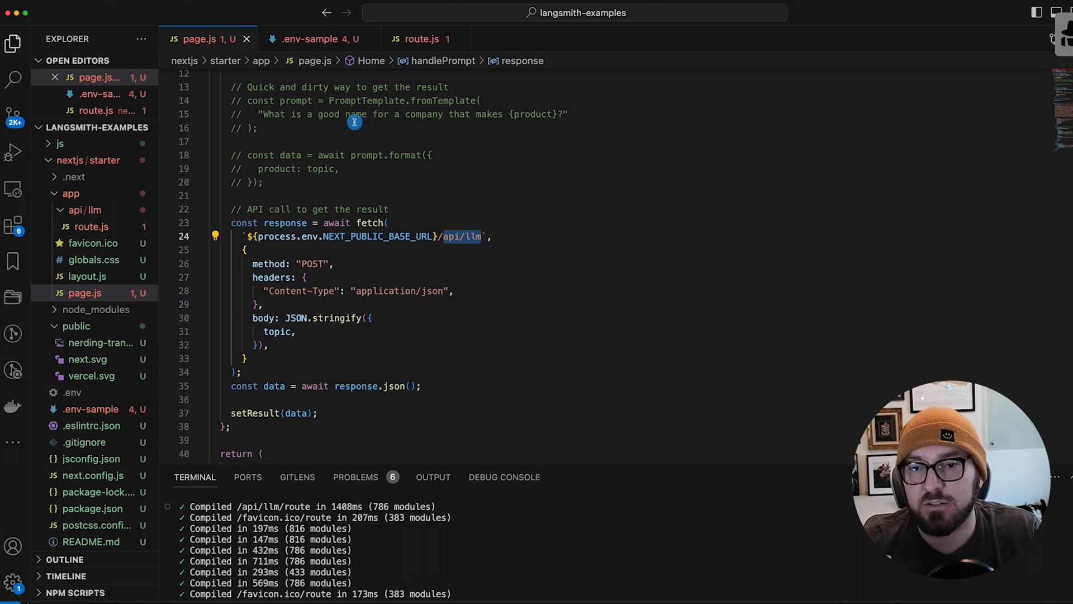
{"action": "mouse_move", "coordinate": [315, 61]}
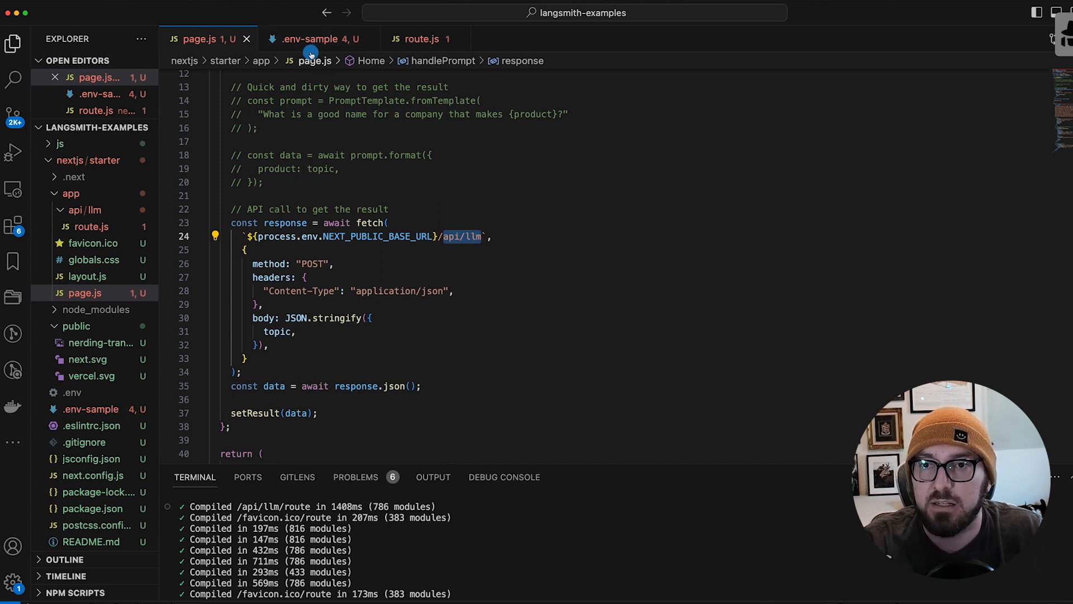
{"action": "mouse_move", "coordinate": [313, 39]}
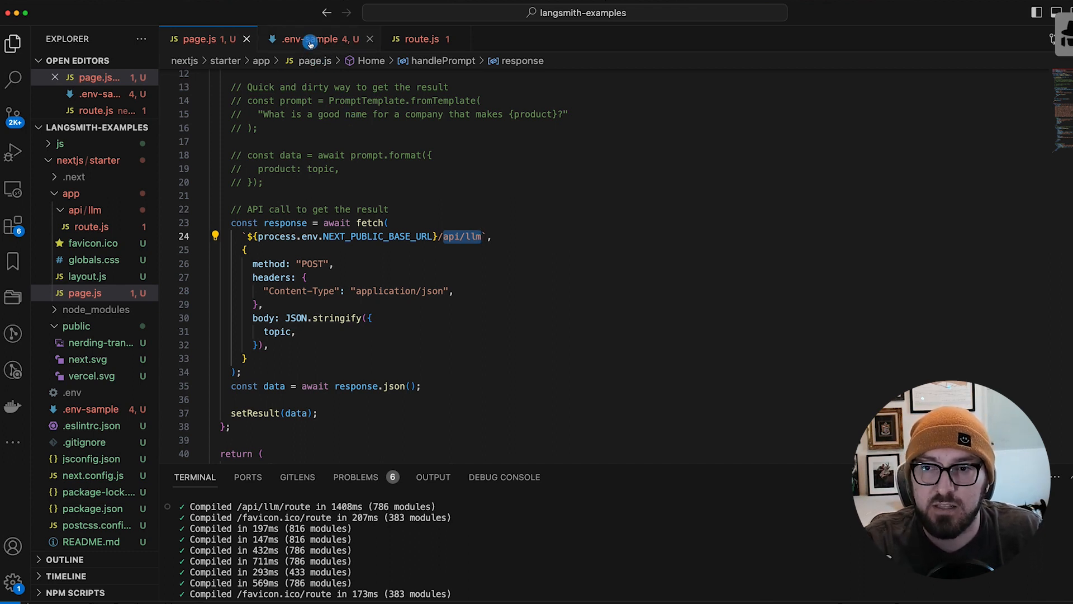
{"action": "left_click", "coordinate": [318, 39]}
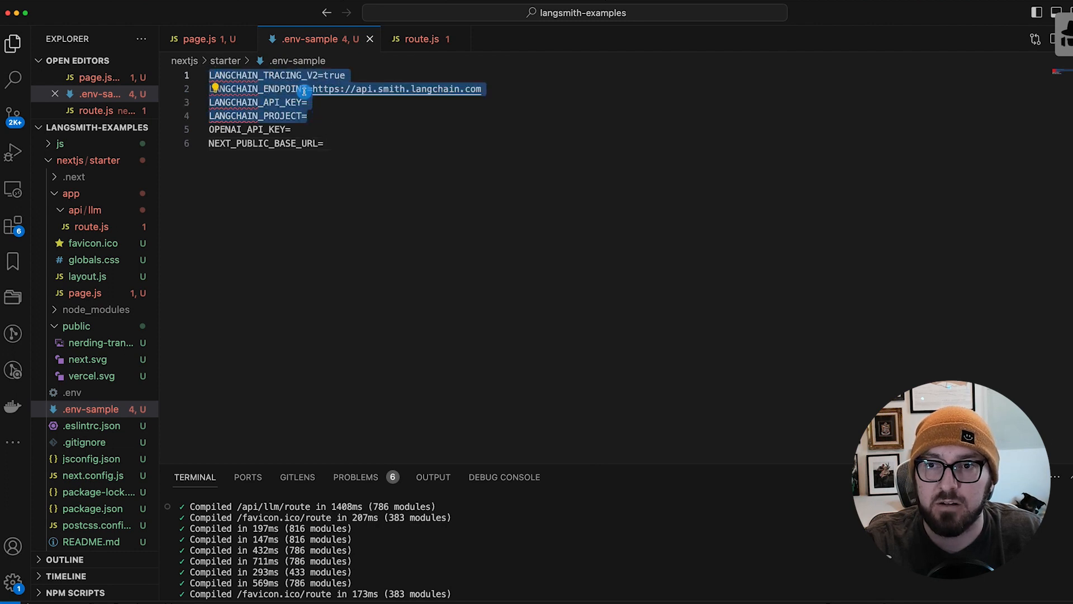
{"action": "left_click", "coordinate": [260, 90]}
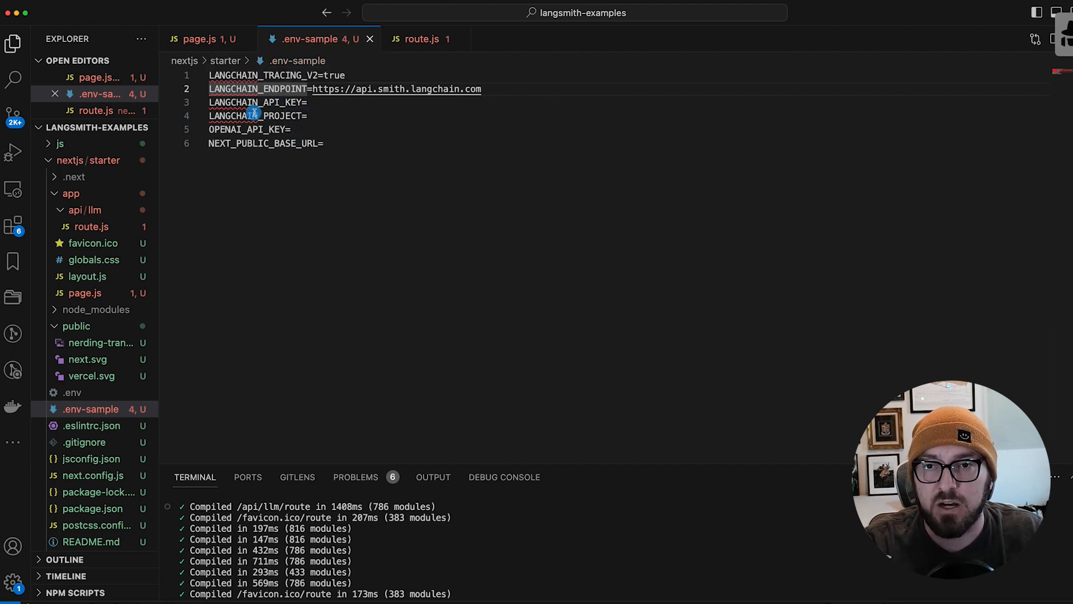
{"action": "mouse_move", "coordinate": [304, 90]}
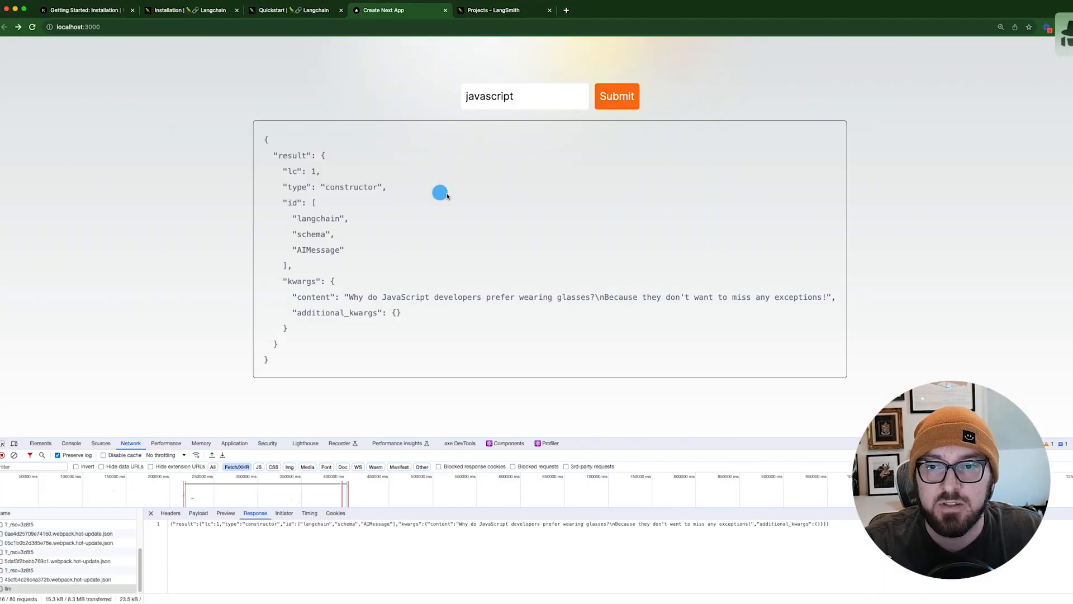
{"action": "mouse_move", "coordinate": [322, 276]}
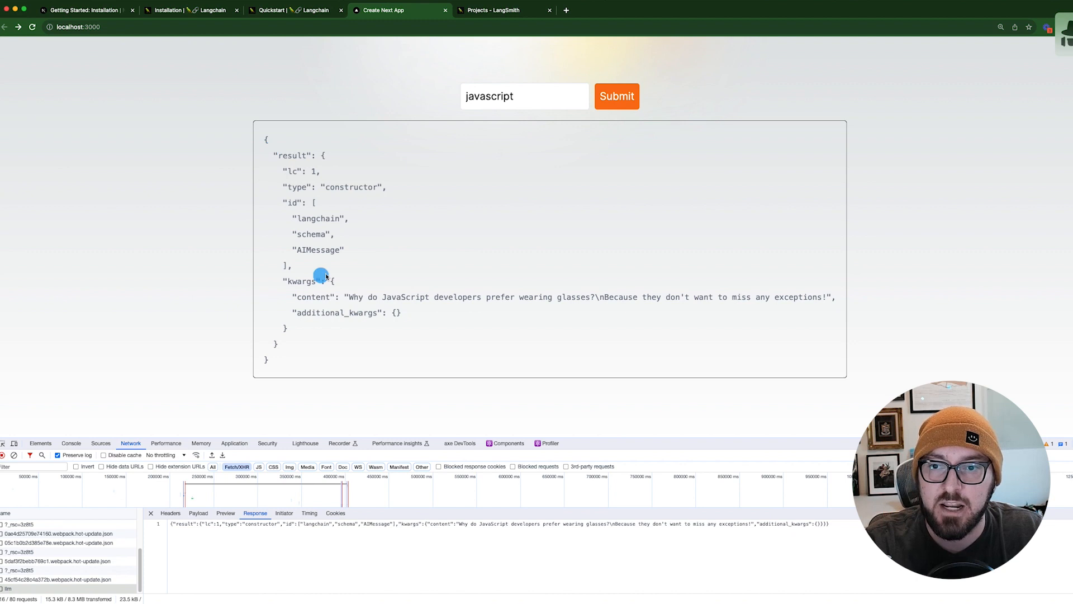
{"action": "mouse_move", "coordinate": [410, 180]}
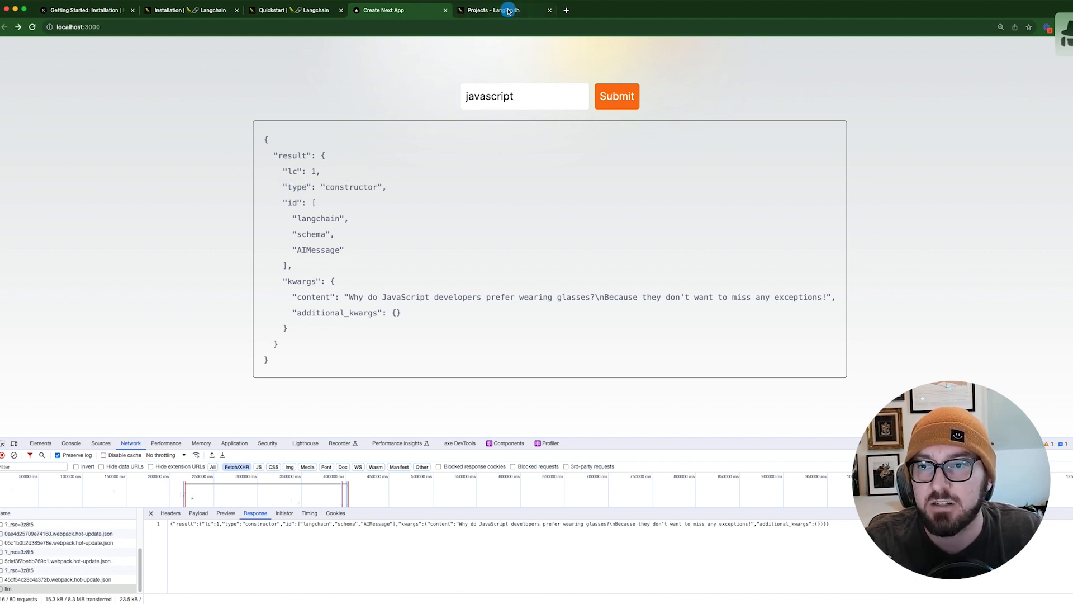
Step: Switch Chrome to the LangSmith Projects page listing nextjs-hello-world with one run
{"action": "left_click", "coordinate": [504, 10]}
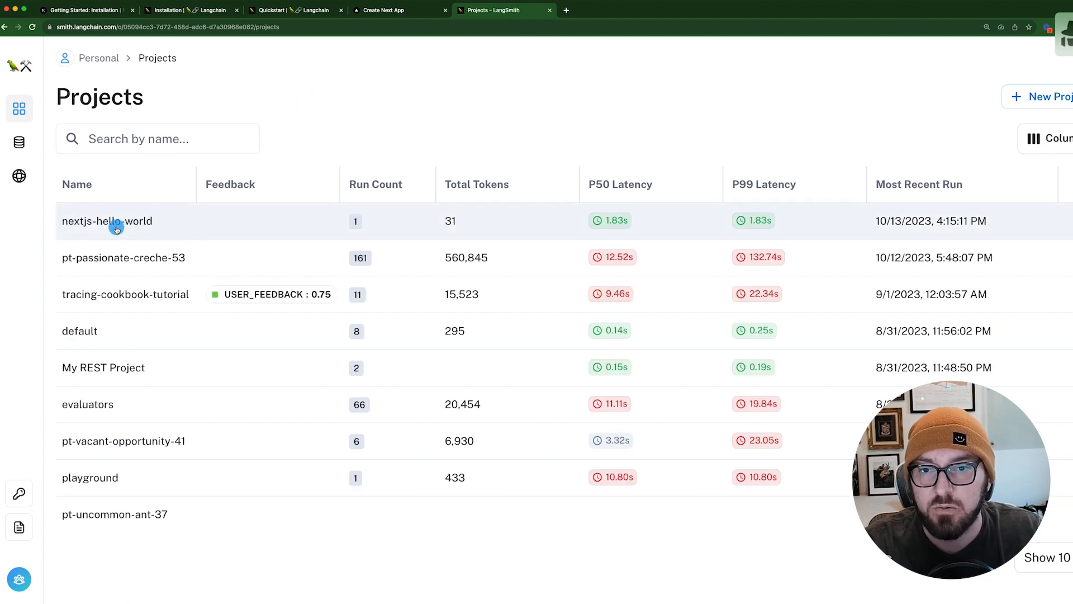
{"action": "mouse_move", "coordinate": [402, 222]}
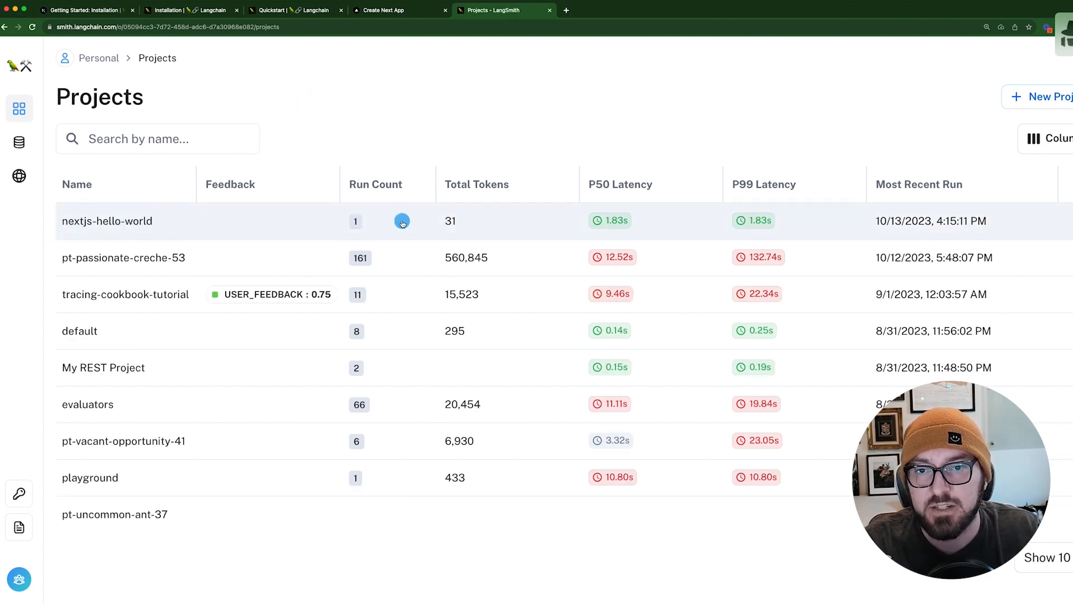
{"action": "mouse_move", "coordinate": [456, 207]}
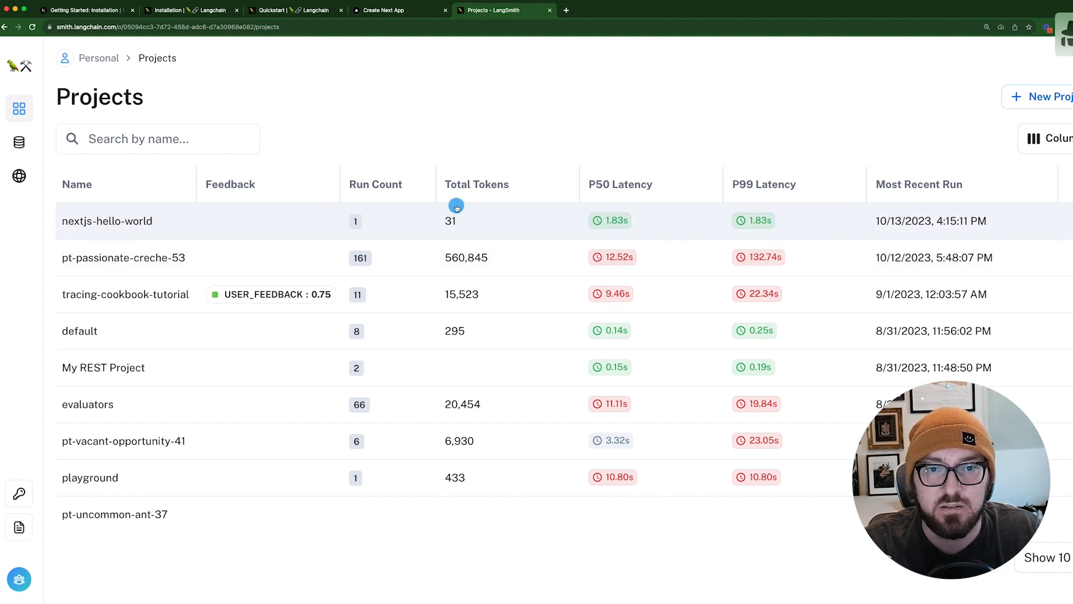
{"action": "mouse_move", "coordinate": [650, 213]}
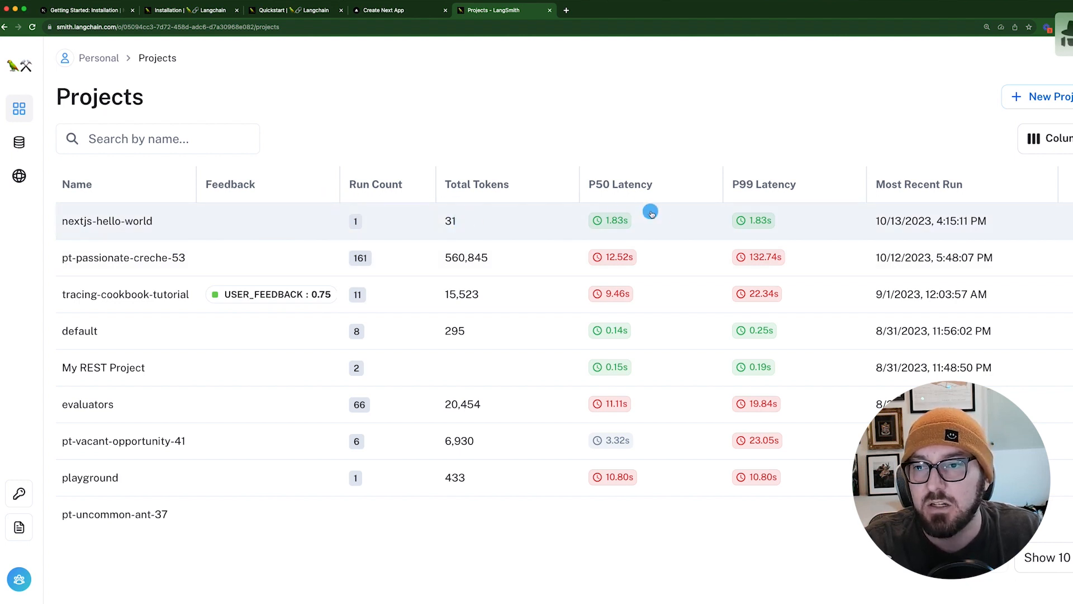
{"action": "mouse_move", "coordinate": [145, 227]}
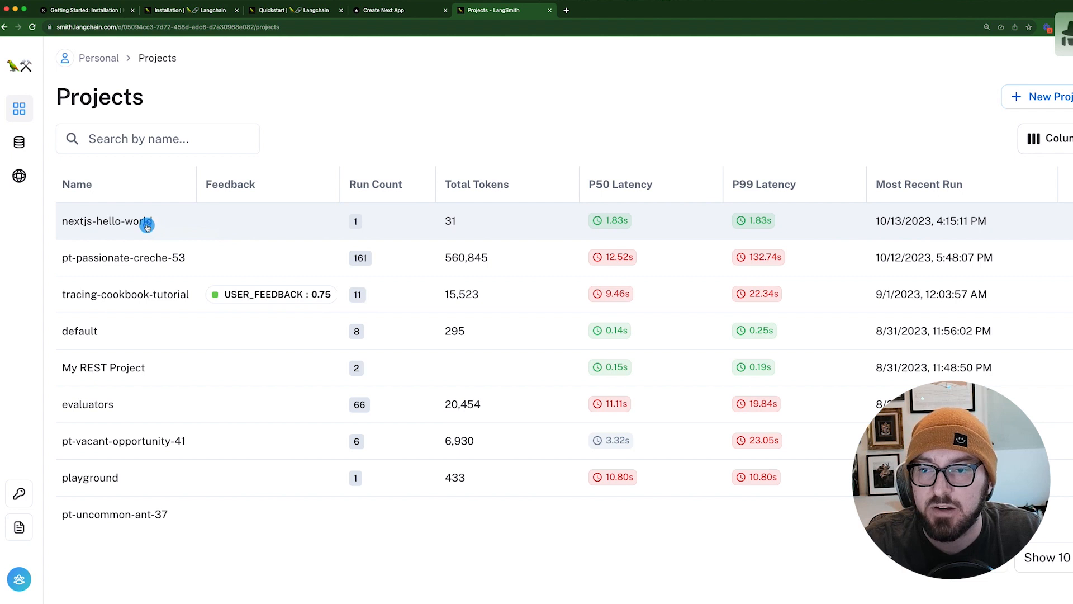
Step: Open the nextjs-hello-world project showing its single RunnableSequence trace
{"action": "left_click", "coordinate": [103, 220]}
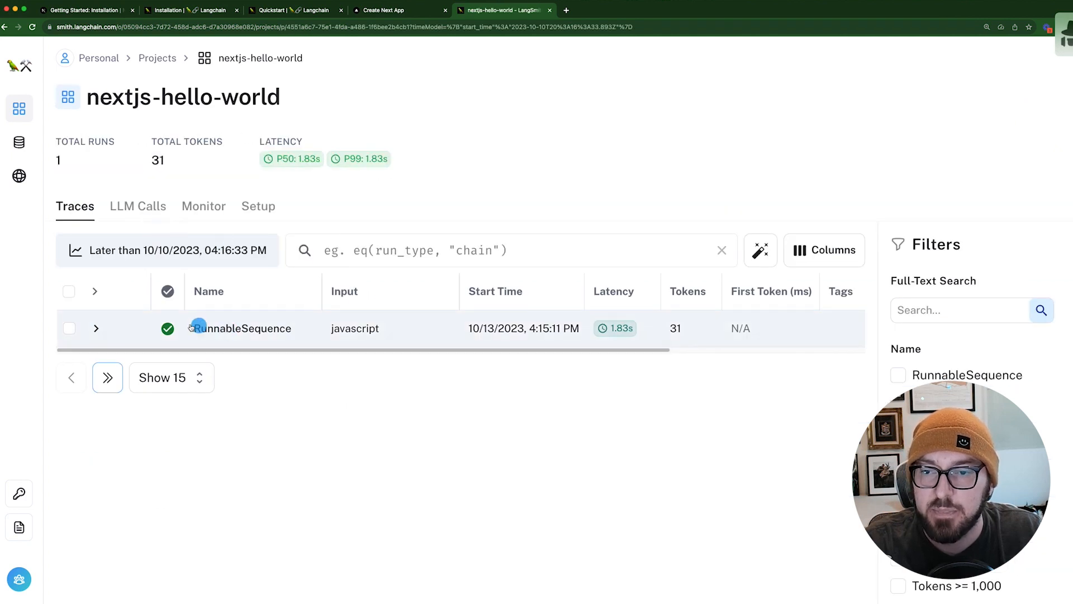
Step: Expand the RunnableSequence trace, view the ChatOpenAI run's javascript joke prompt and reply, and select the trace
{"action": "left_click", "coordinate": [96, 327]}
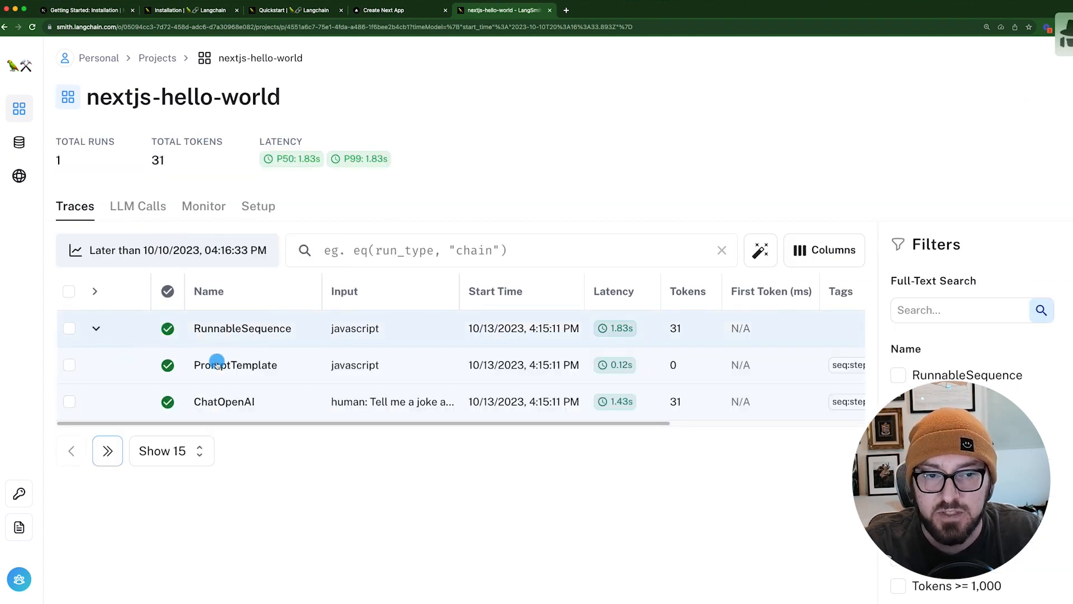
{"action": "left_click", "coordinate": [236, 365]}
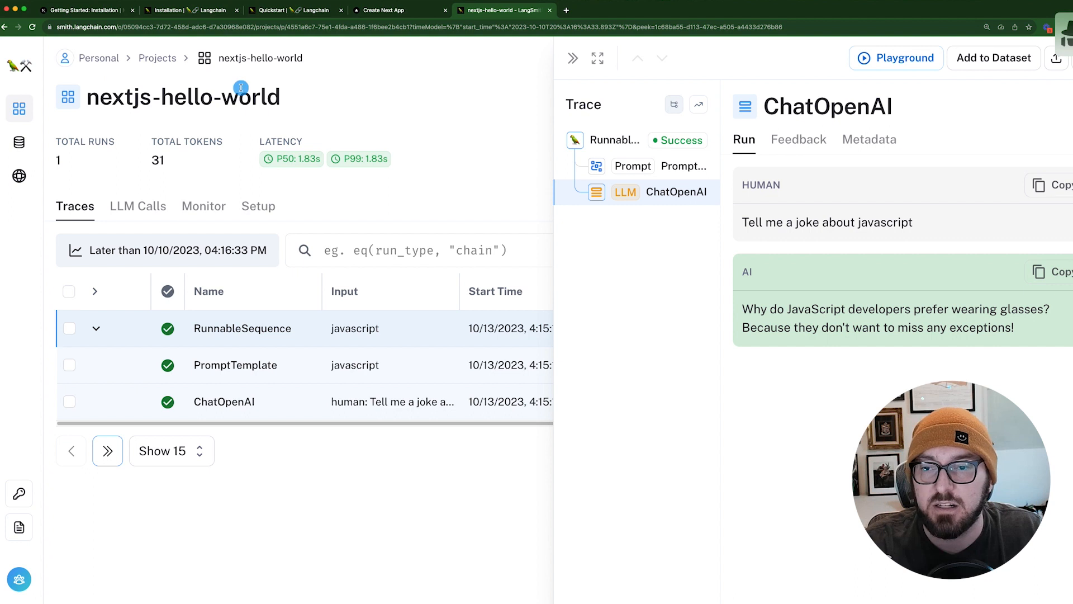
{"action": "left_click", "coordinate": [69, 328]}
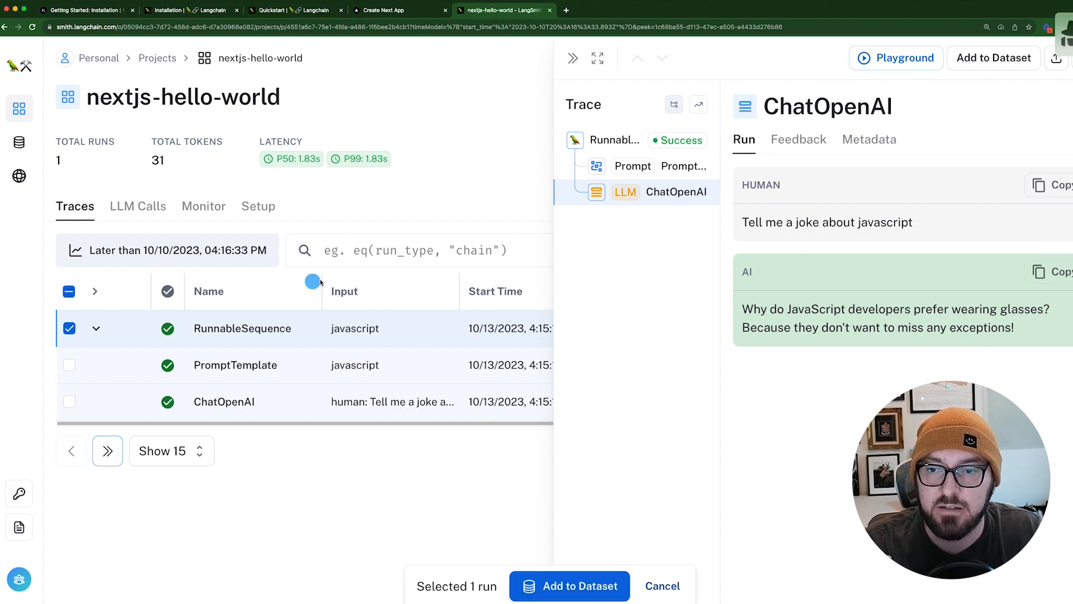
{"action": "mouse_move", "coordinate": [124, 381]}
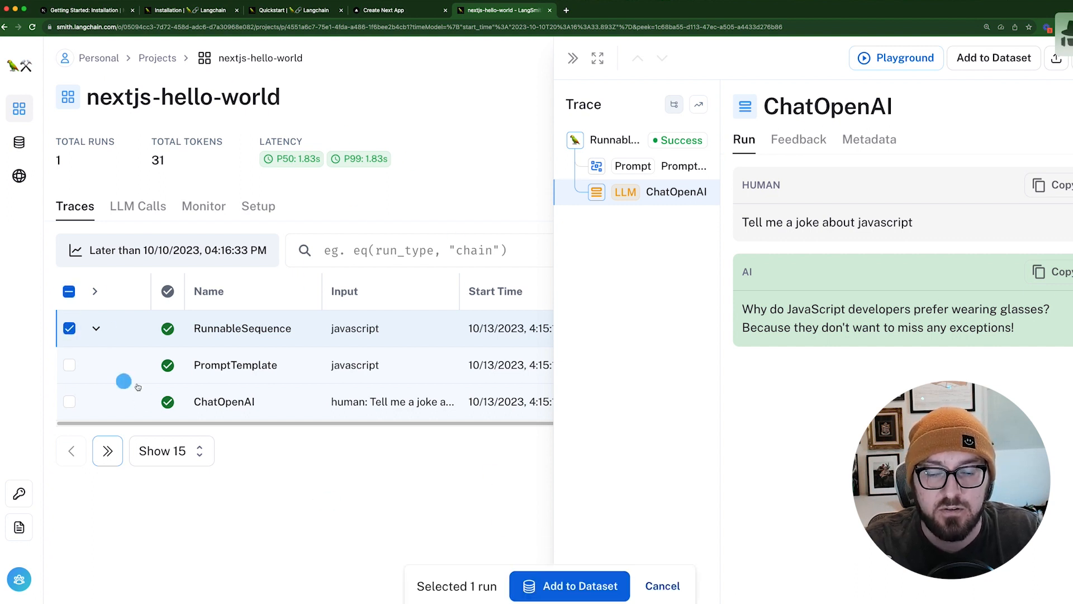
{"action": "mouse_move", "coordinate": [389, 503]}
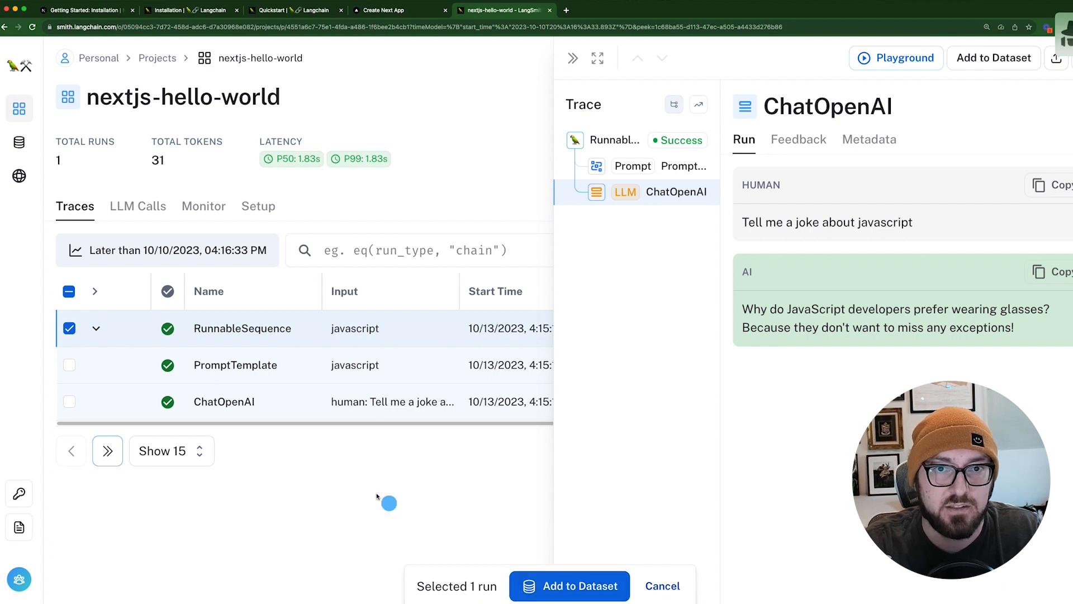
{"action": "mouse_move", "coordinate": [572, 553]}
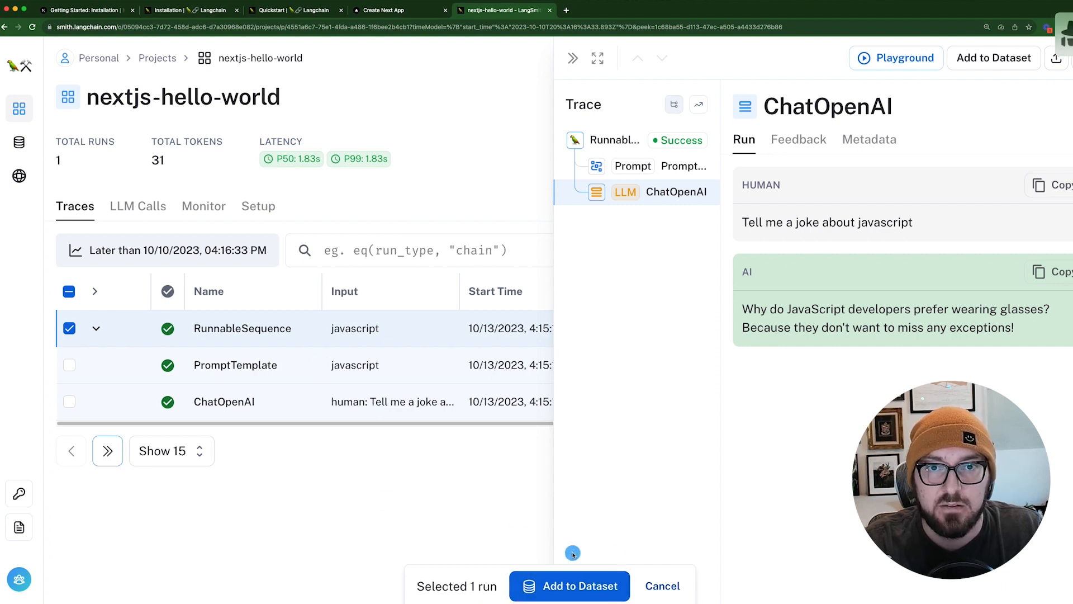